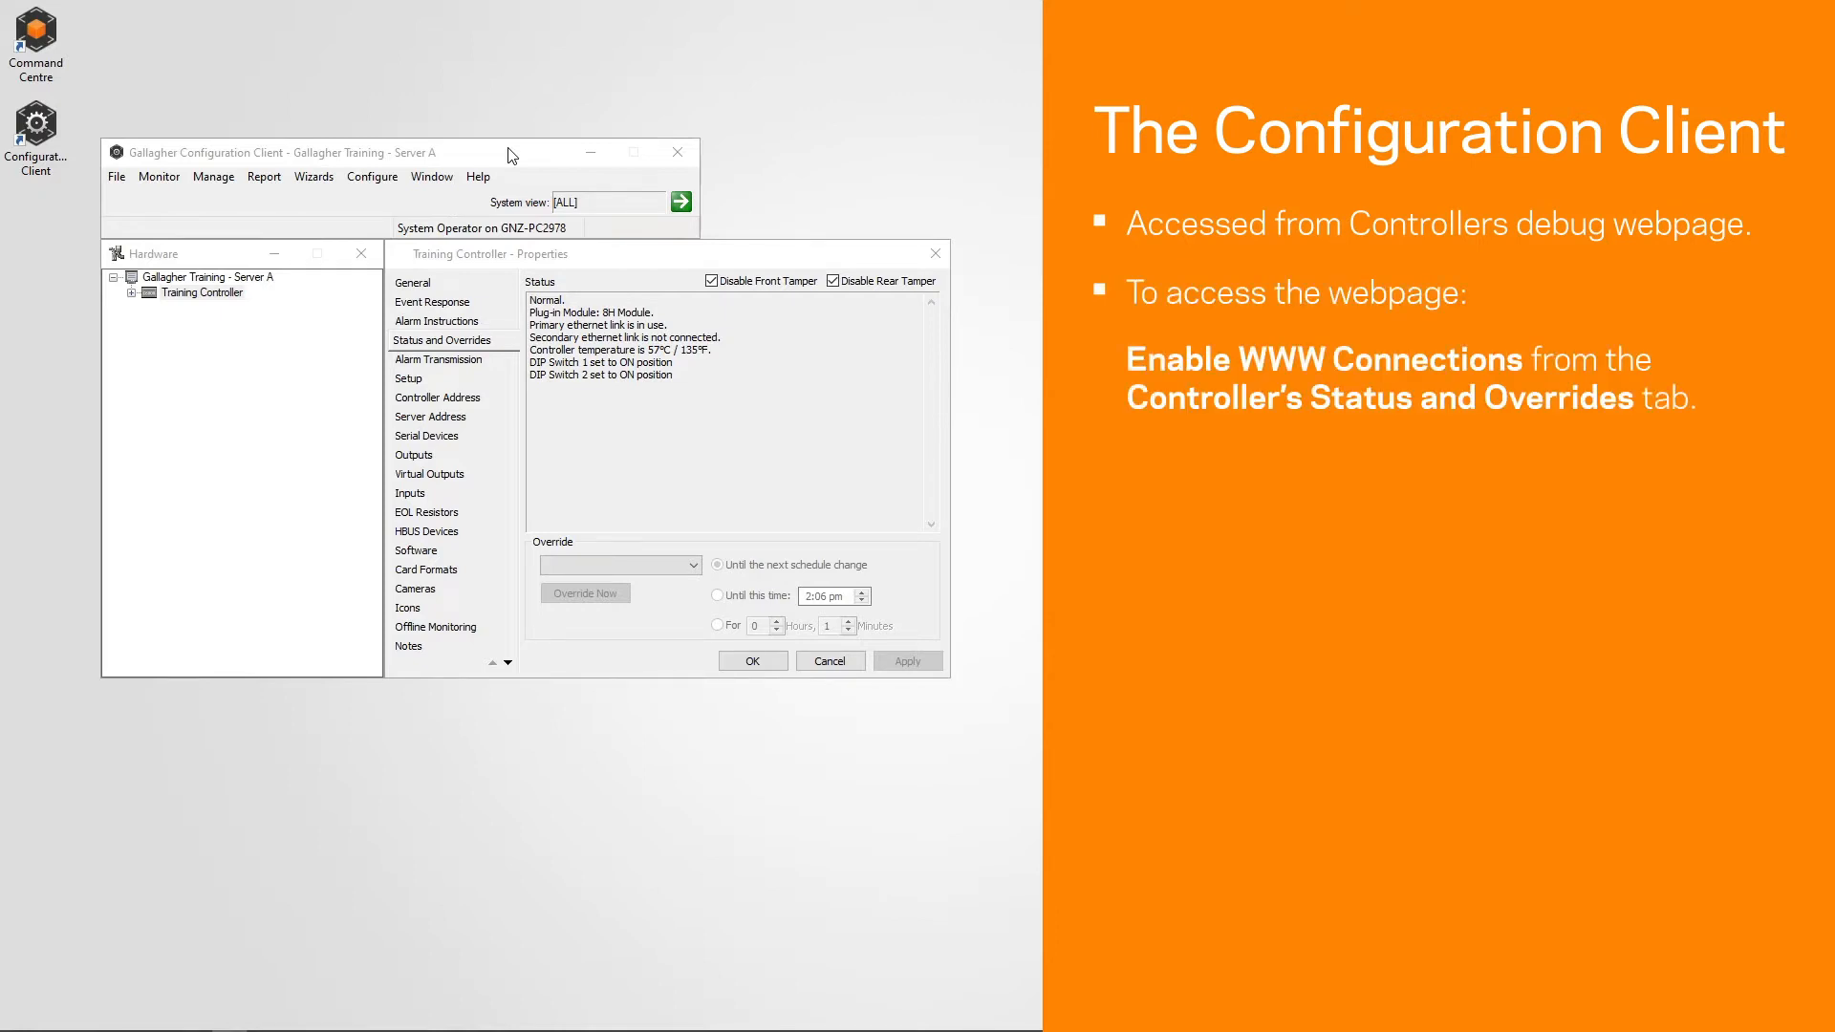
pyautogui.moveTo(703, 578)
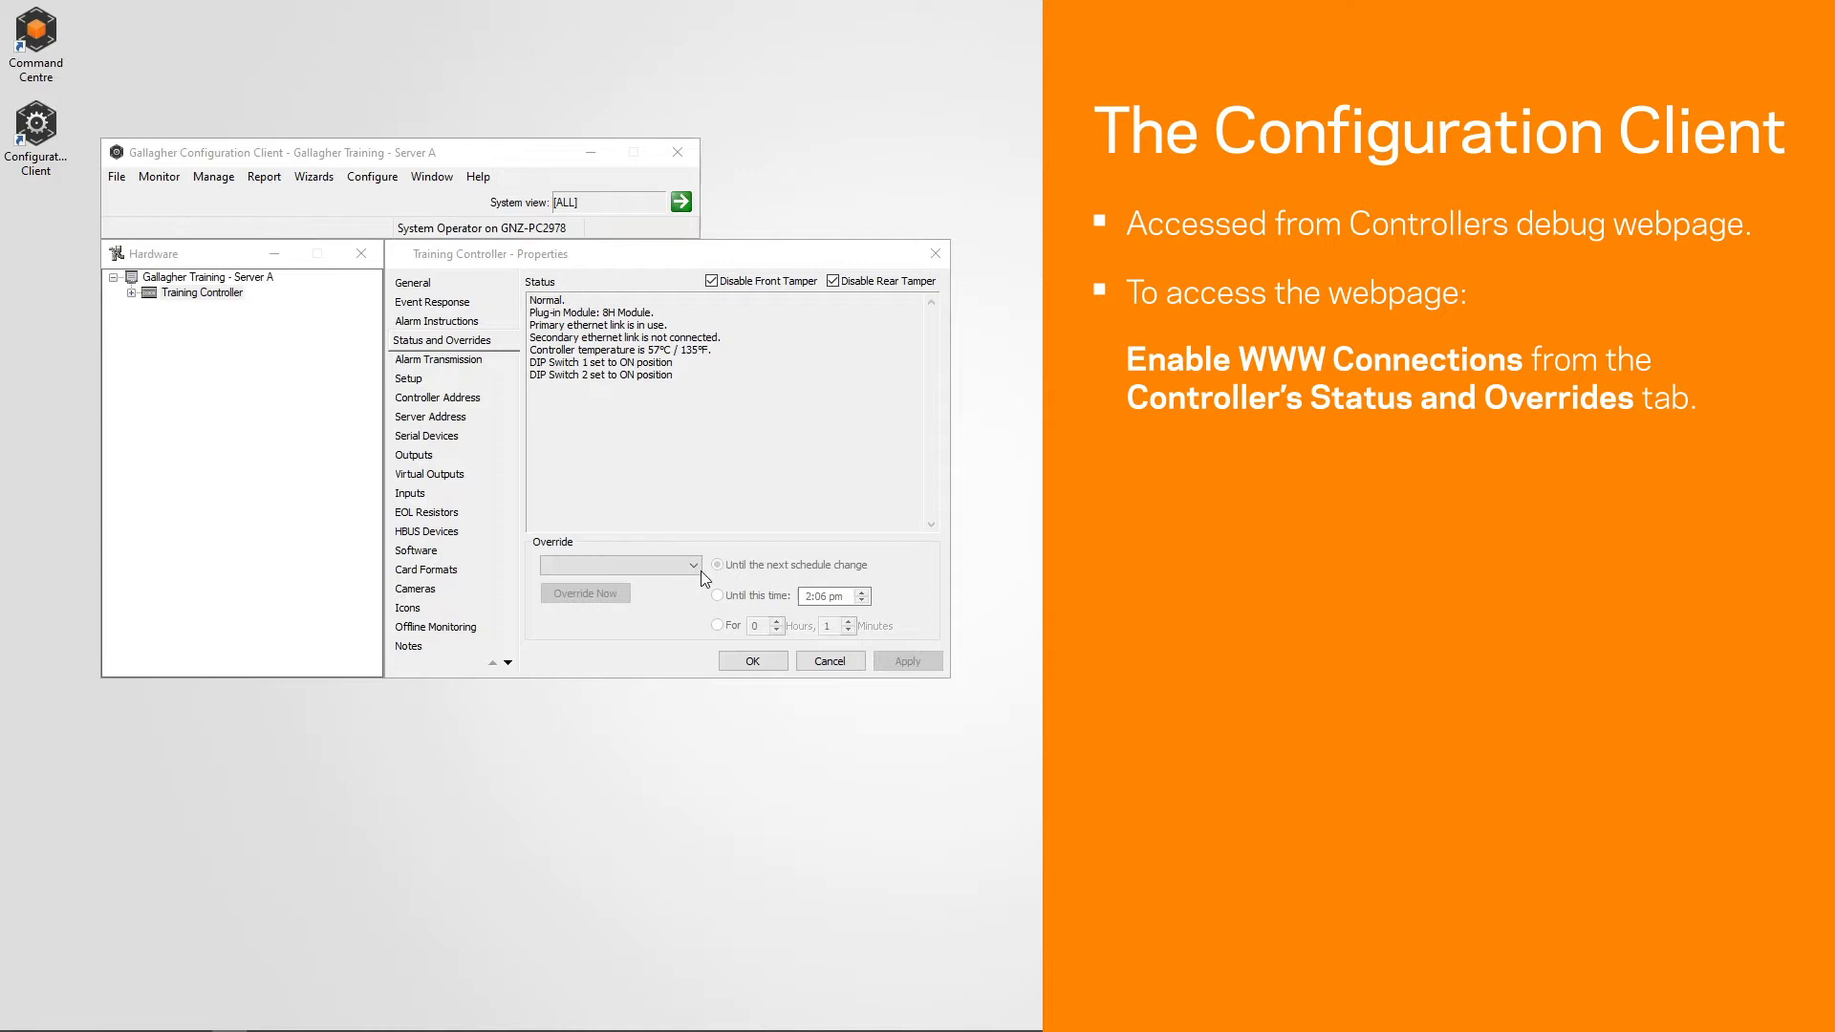
# Apply the Enable WWW Connections override to the Training Controller
pyautogui.click(690, 565)
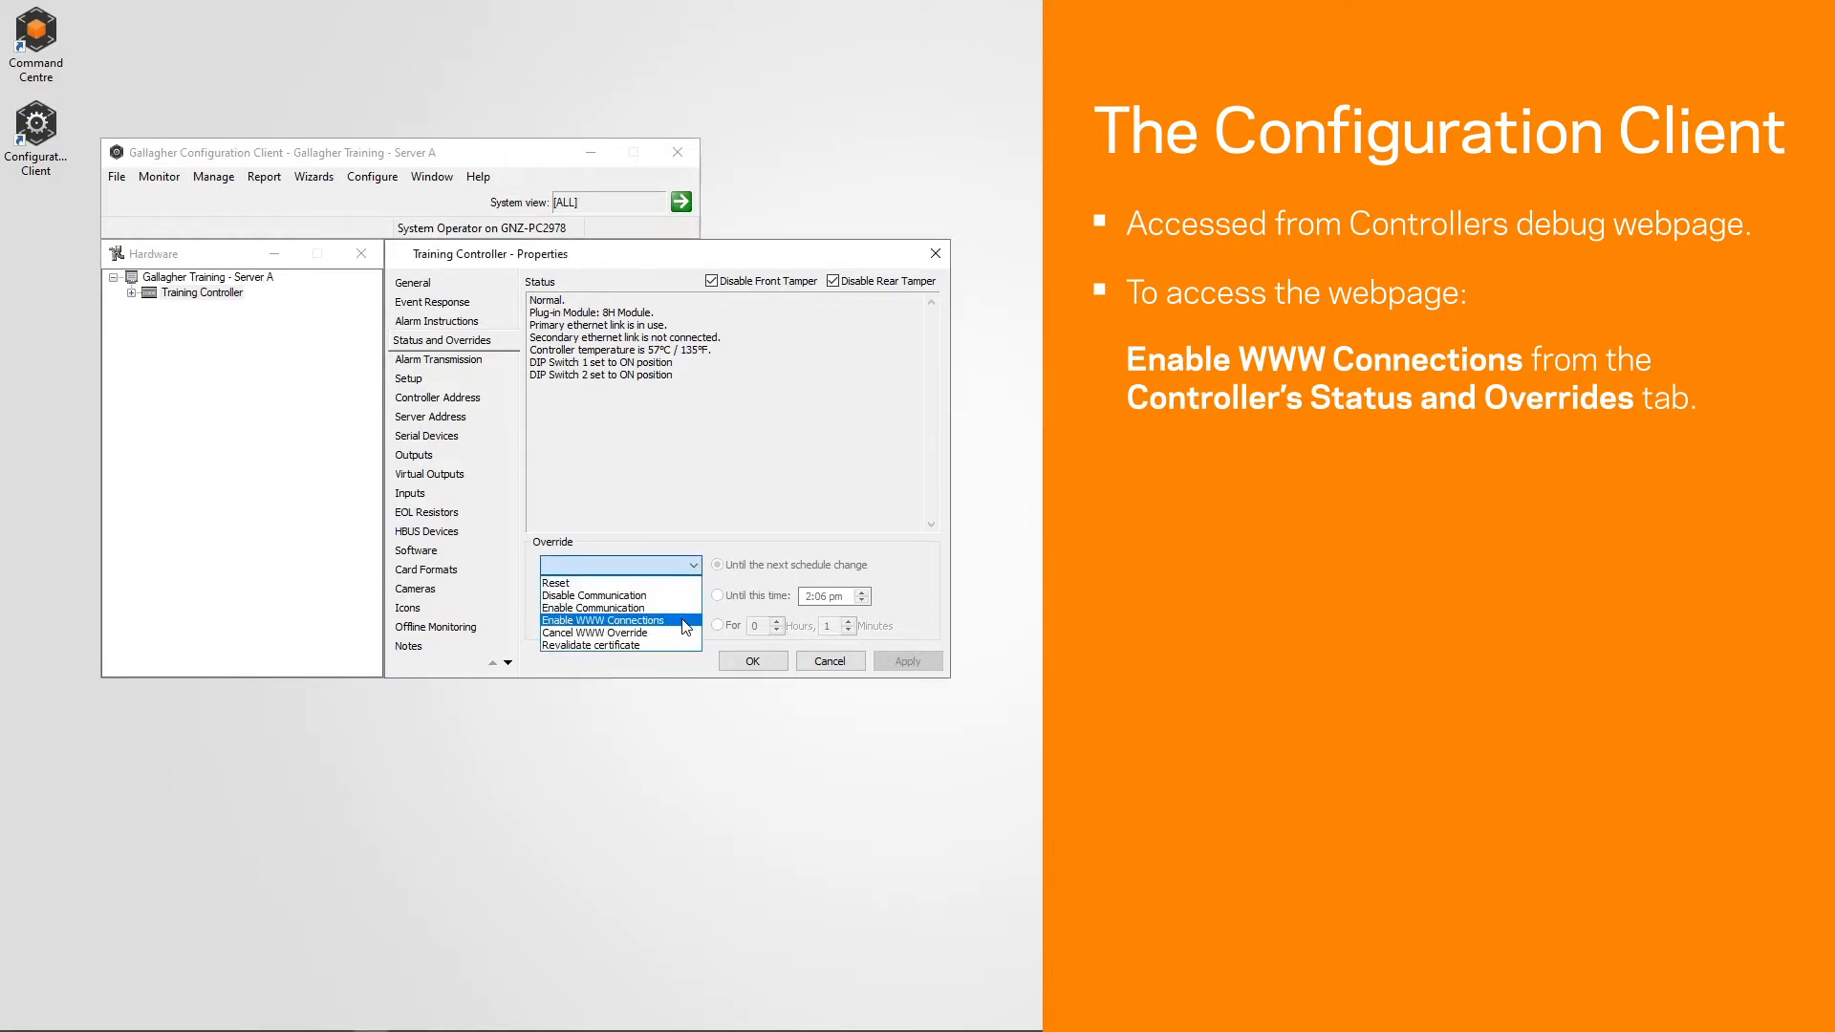
pyautogui.click(606, 619)
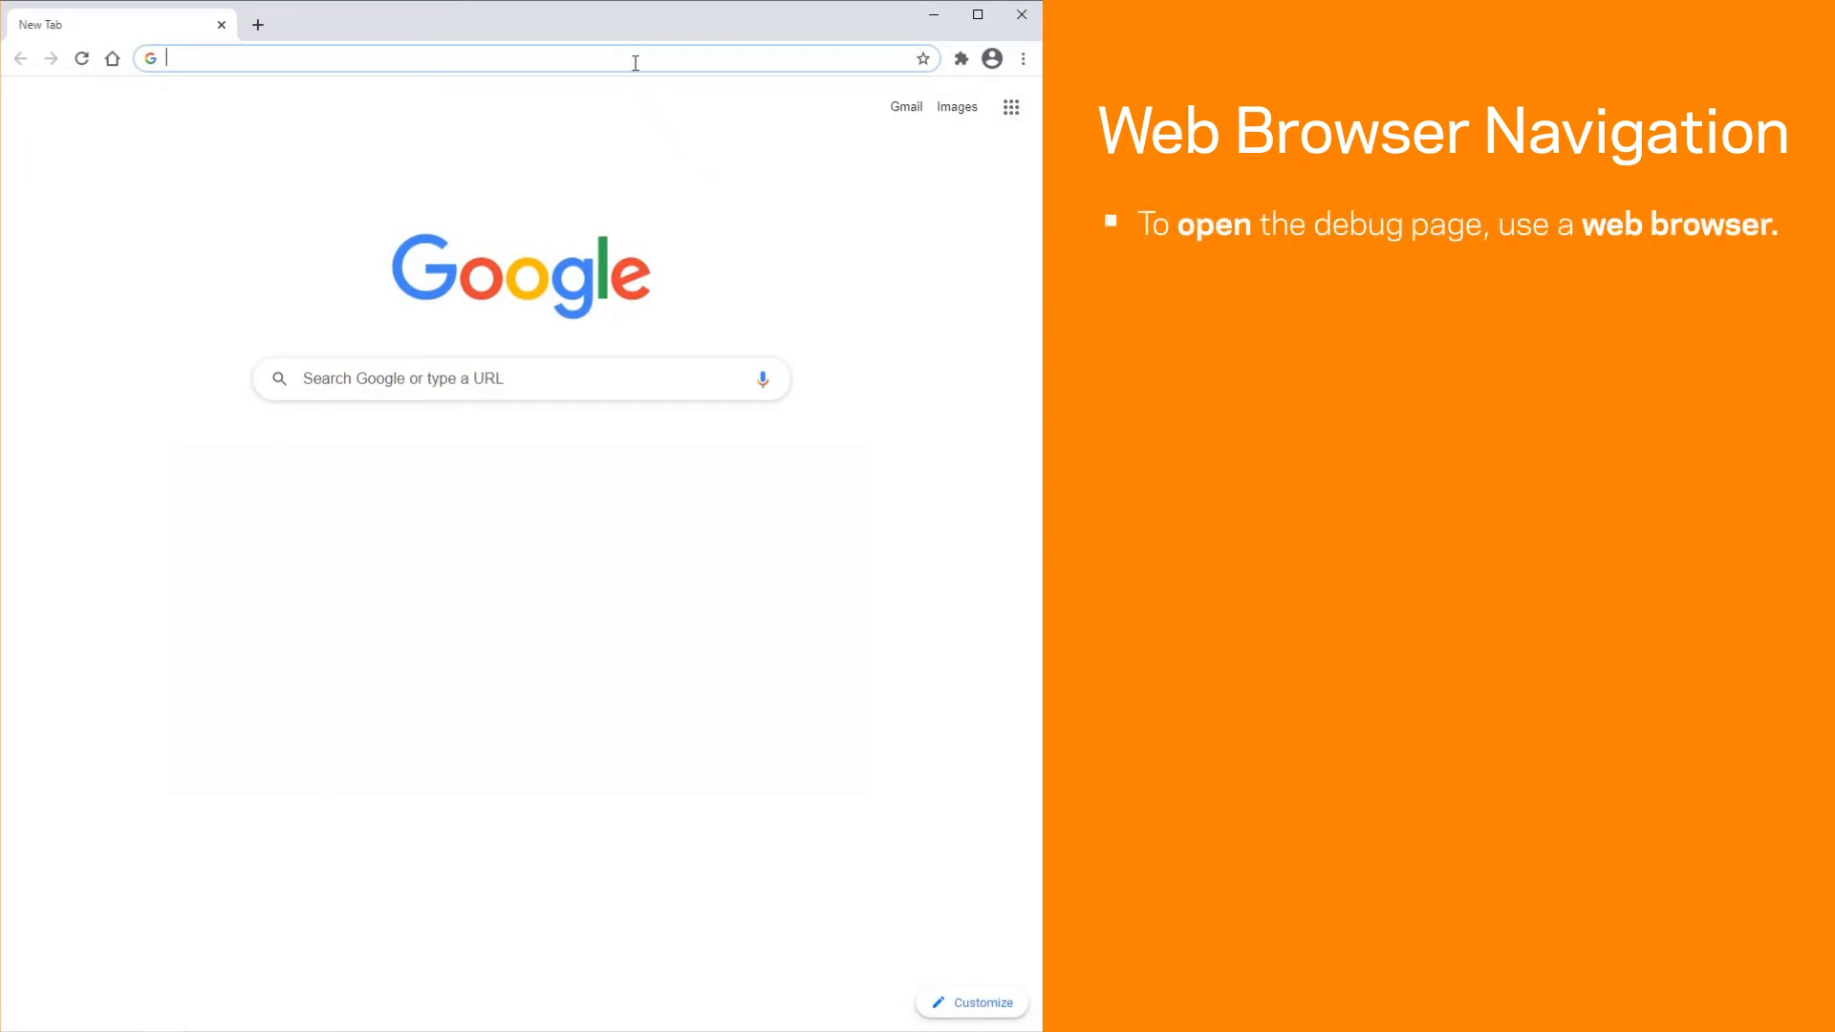
# Navigate Chrome to the controller debug page at 192.168.0.100/debug
pyautogui.write('192.168.0.100/debug.')
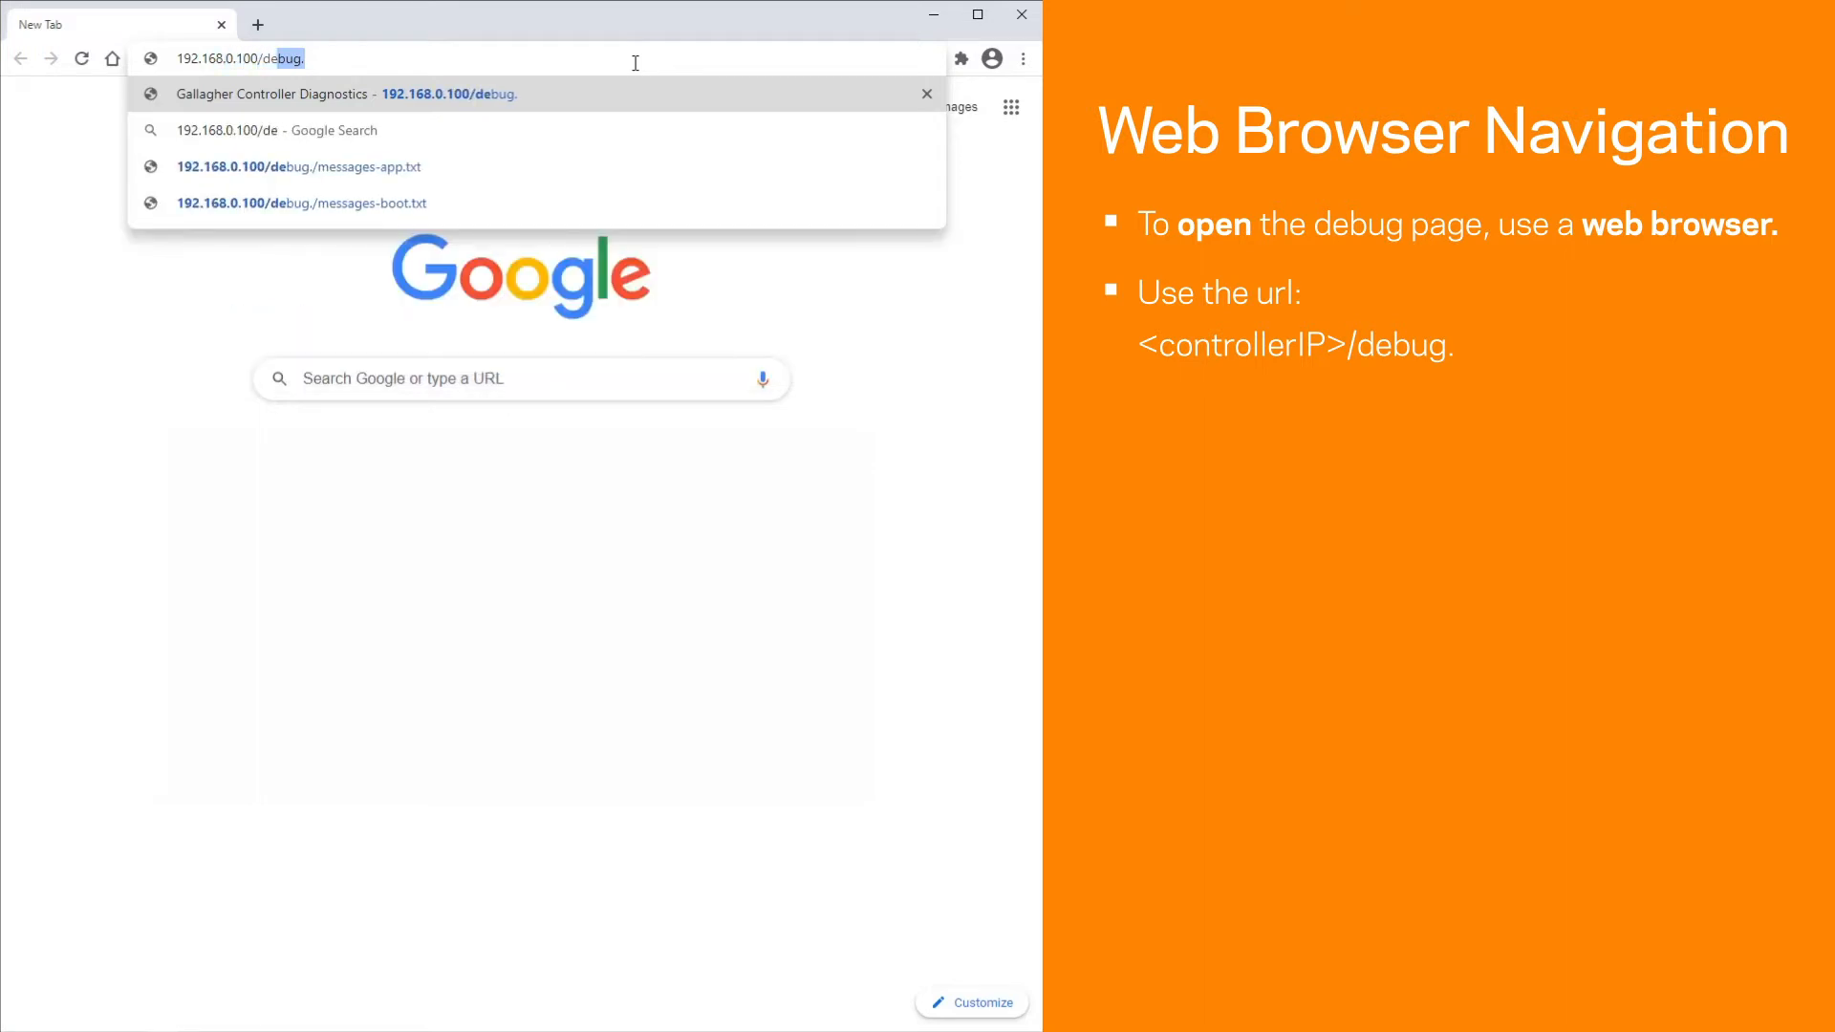
pyautogui.write('.')
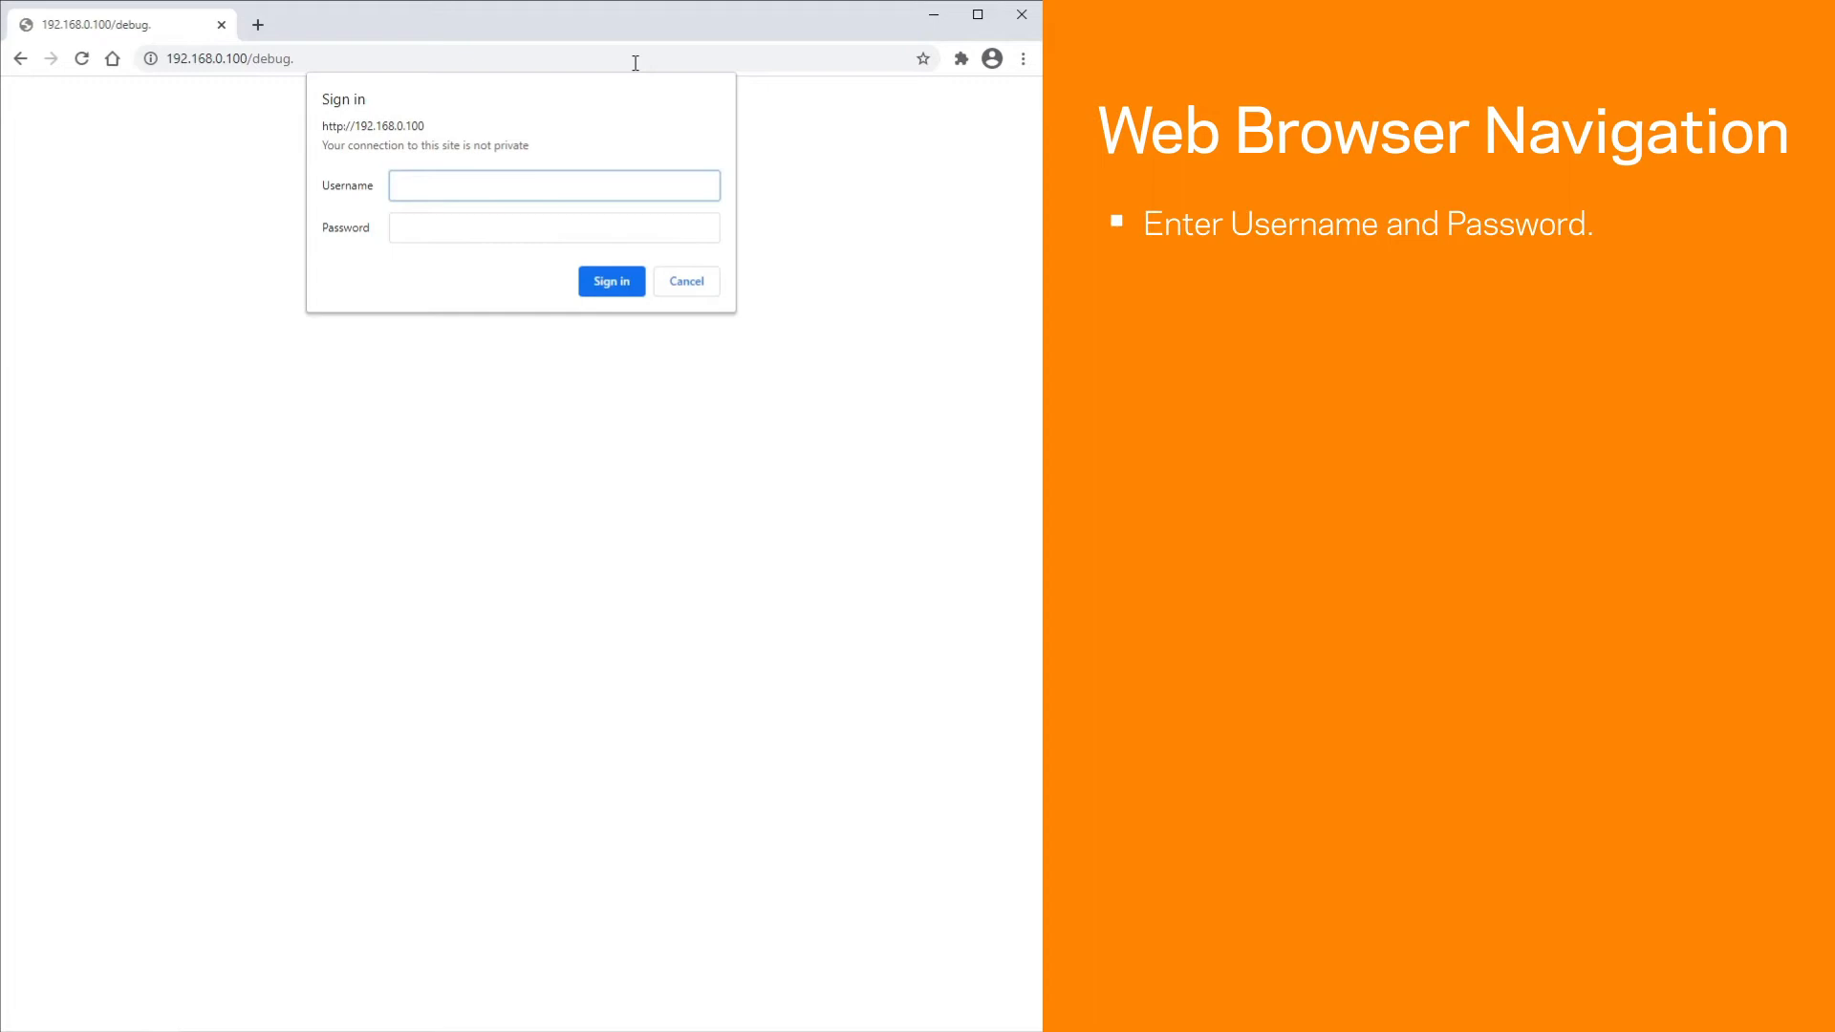
# Sign in to Controller Diagnostics with username 'diagnostic' and its password
pyautogui.click(554, 185)
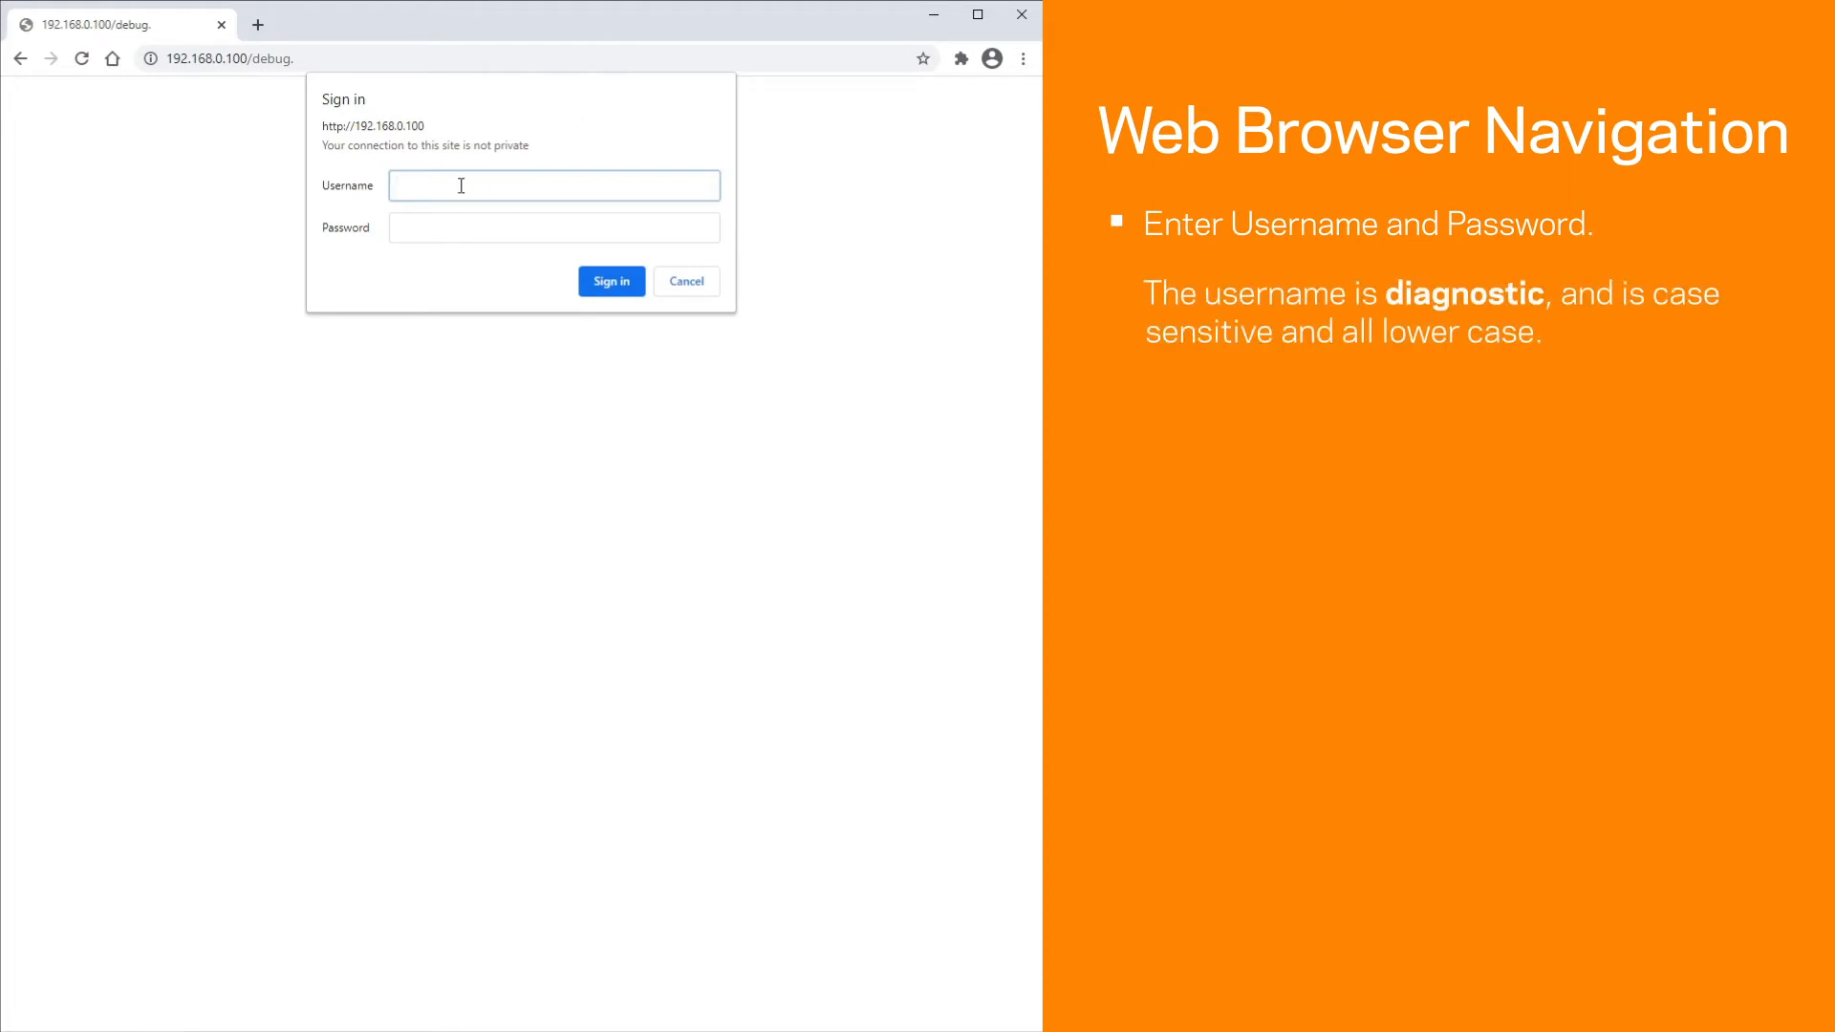
pyautogui.write('diagnostic')
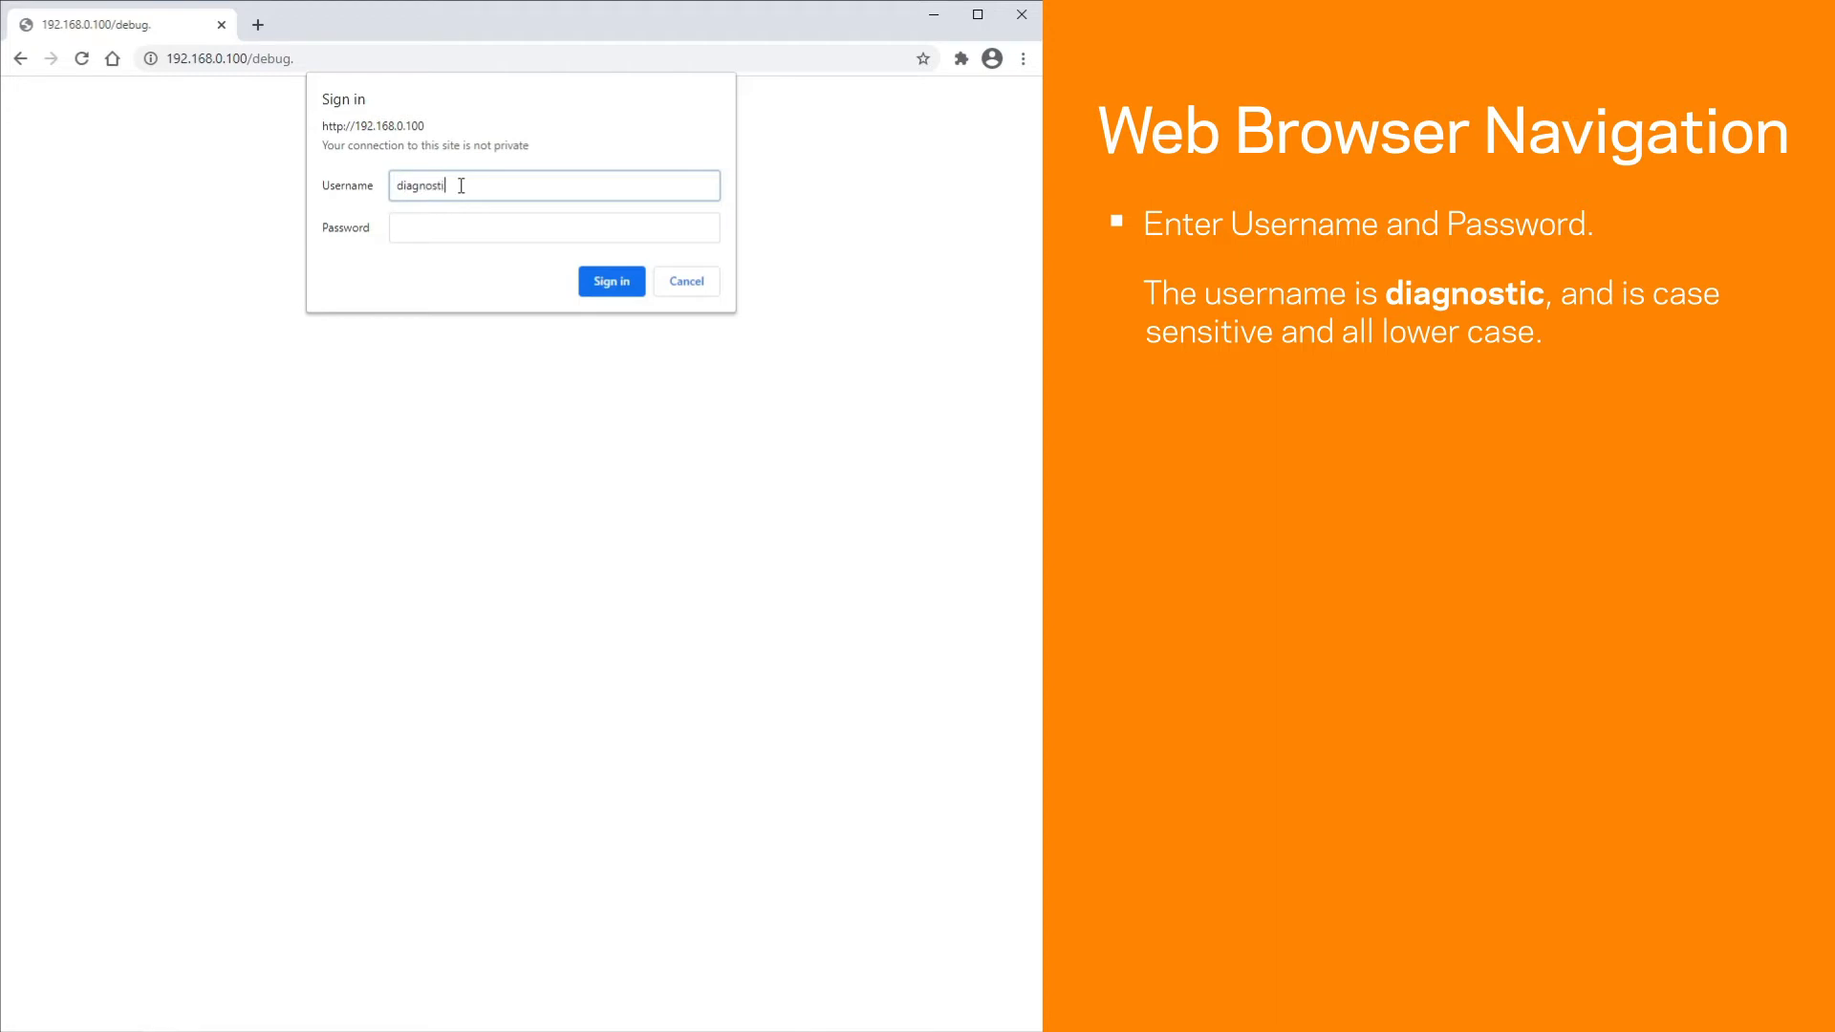
pyautogui.write('c')
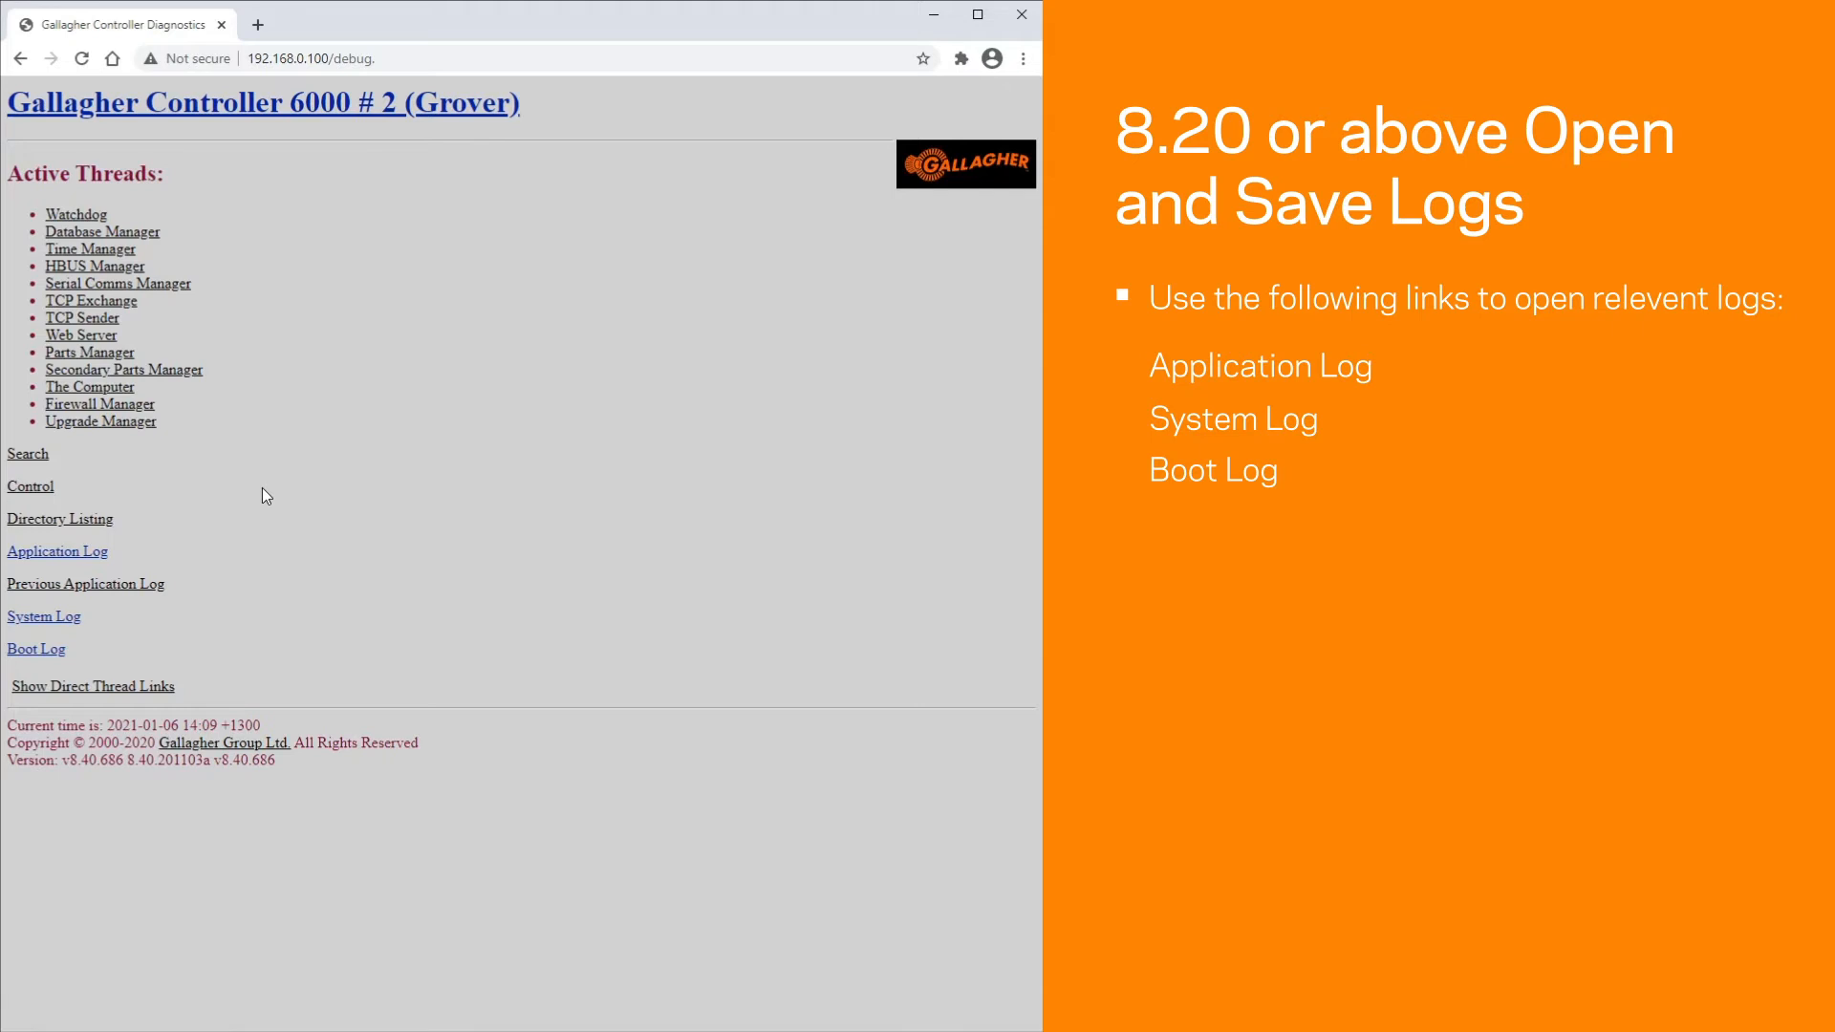
pyautogui.moveTo(82, 632)
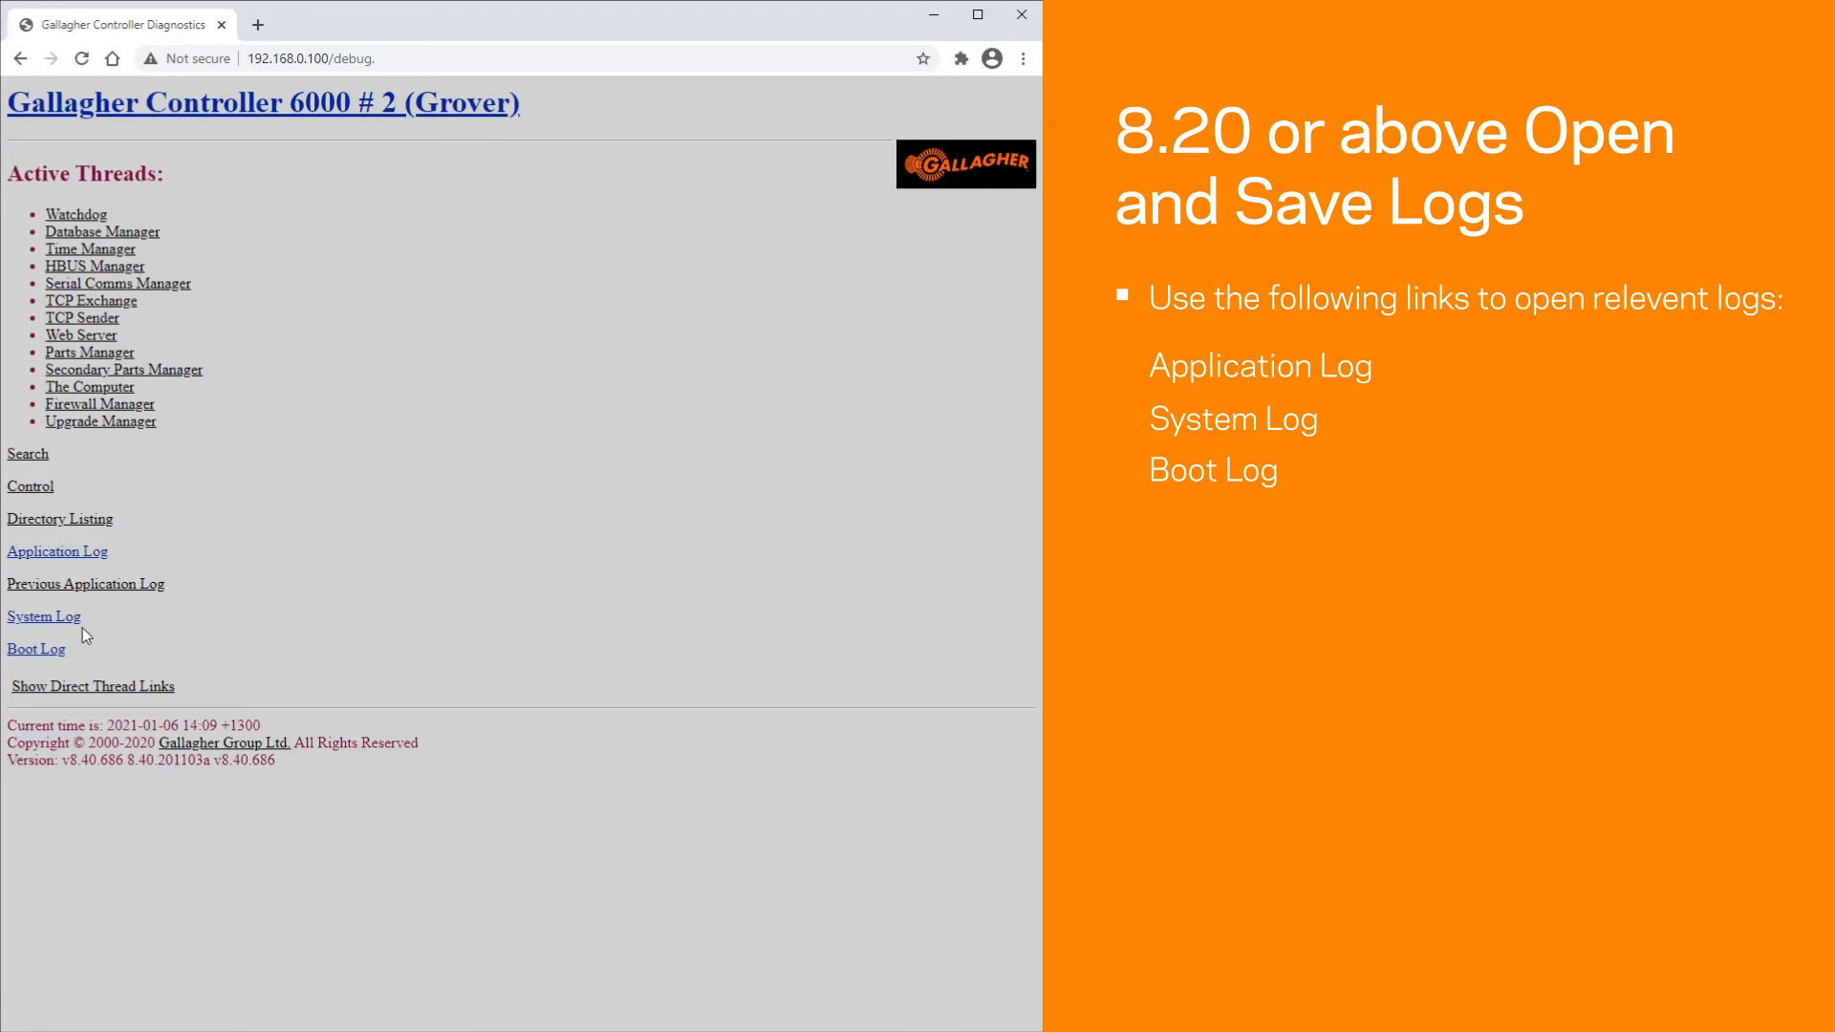
pyautogui.moveTo(99, 662)
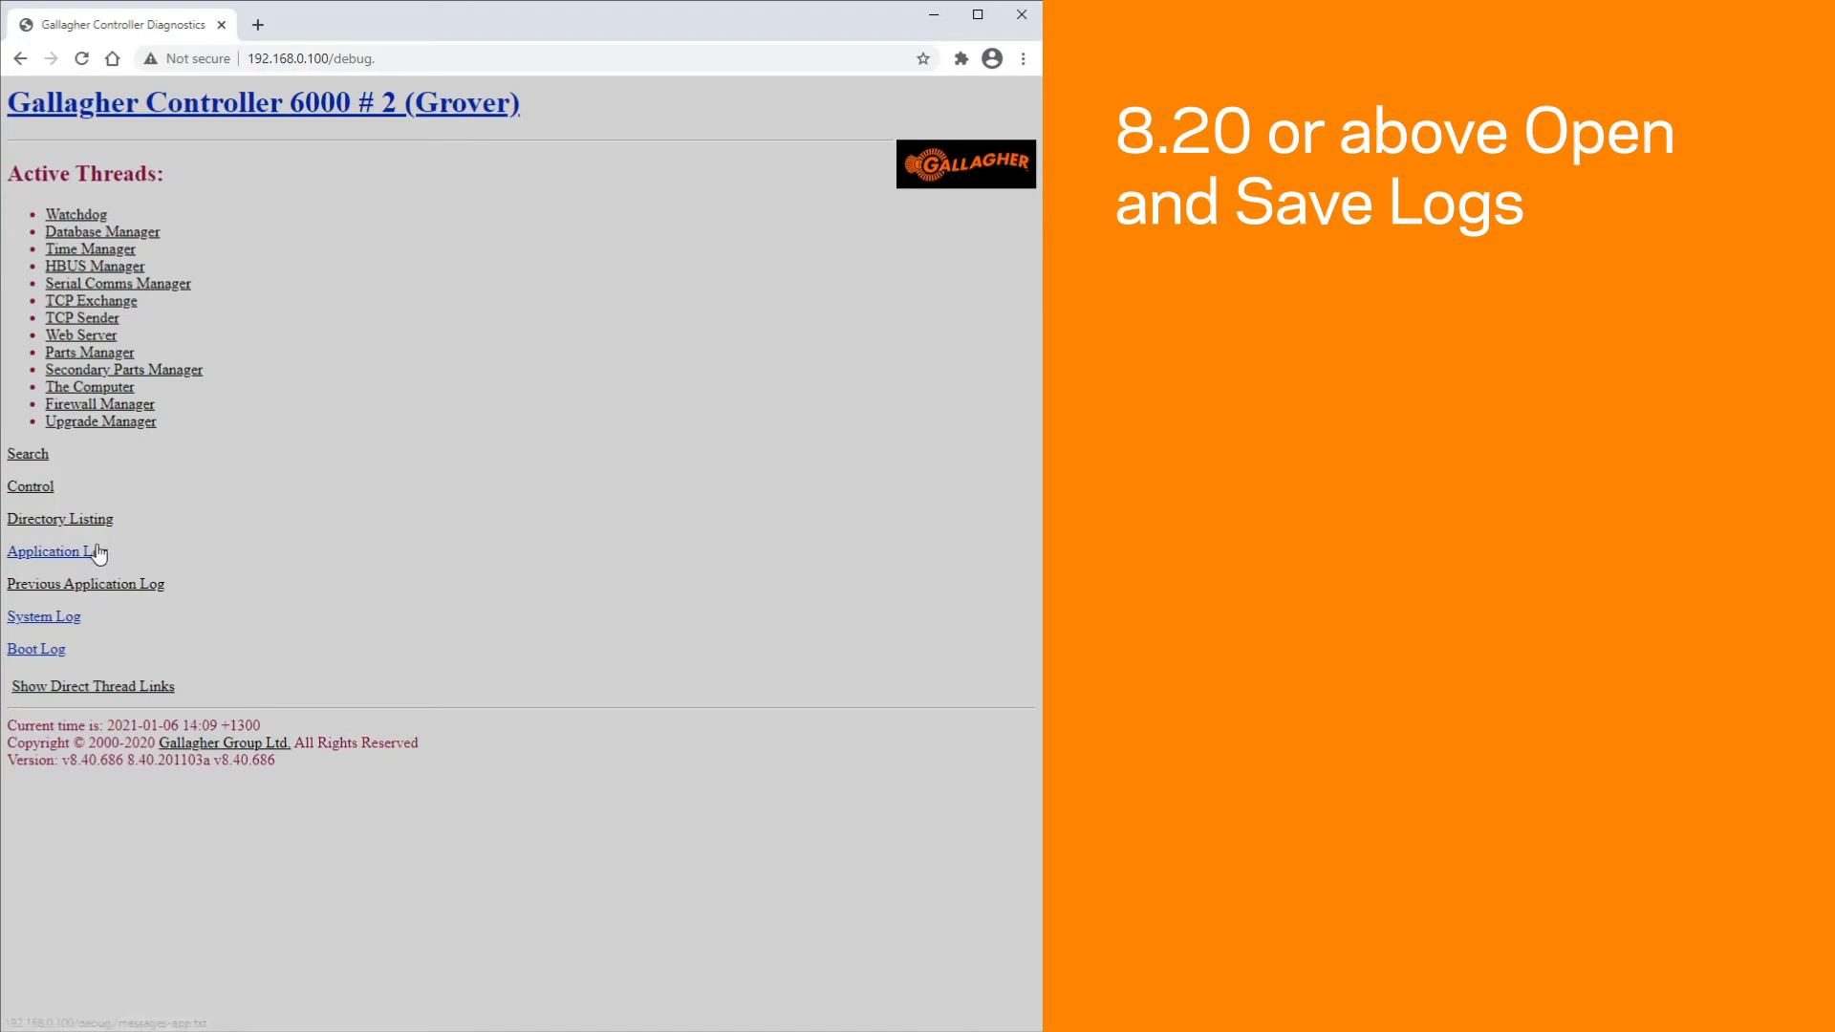
# View the controller's Application Log from the debug page
pyautogui.click(52, 551)
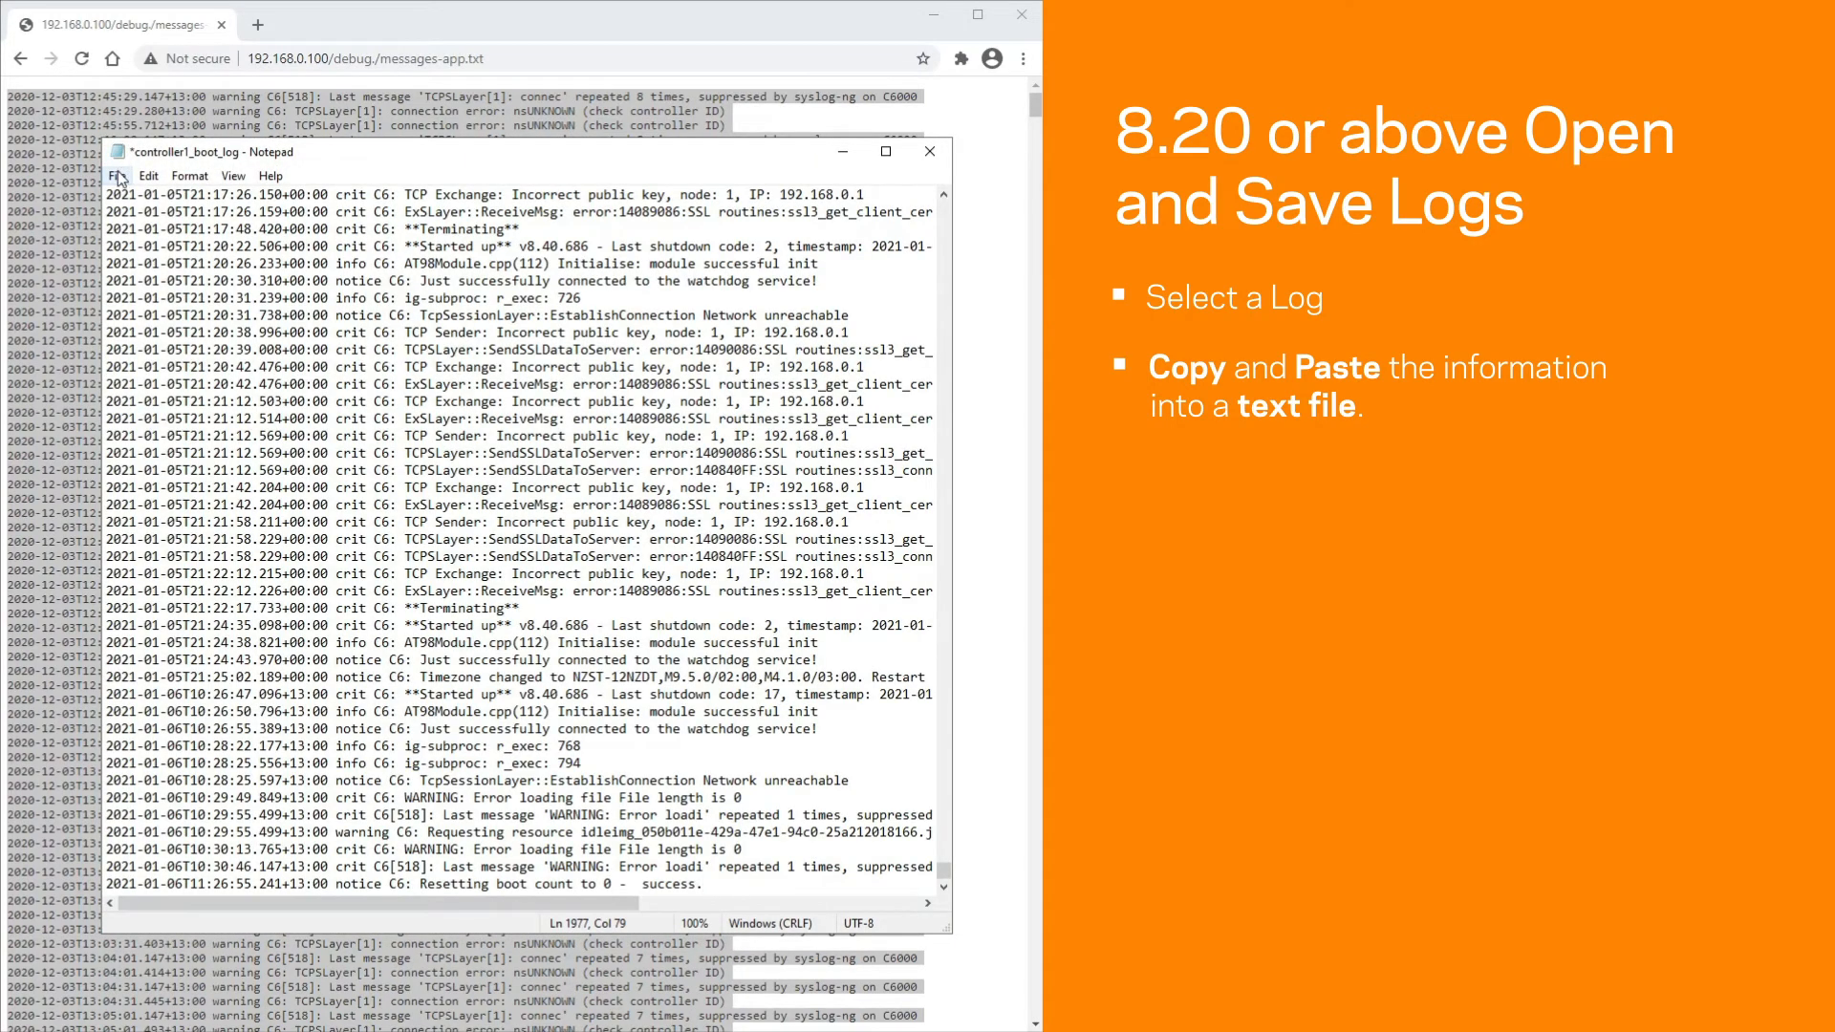
# Save the pasted log as controller1_application_log.txt in Controller Error Logs
pyautogui.click(117, 176)
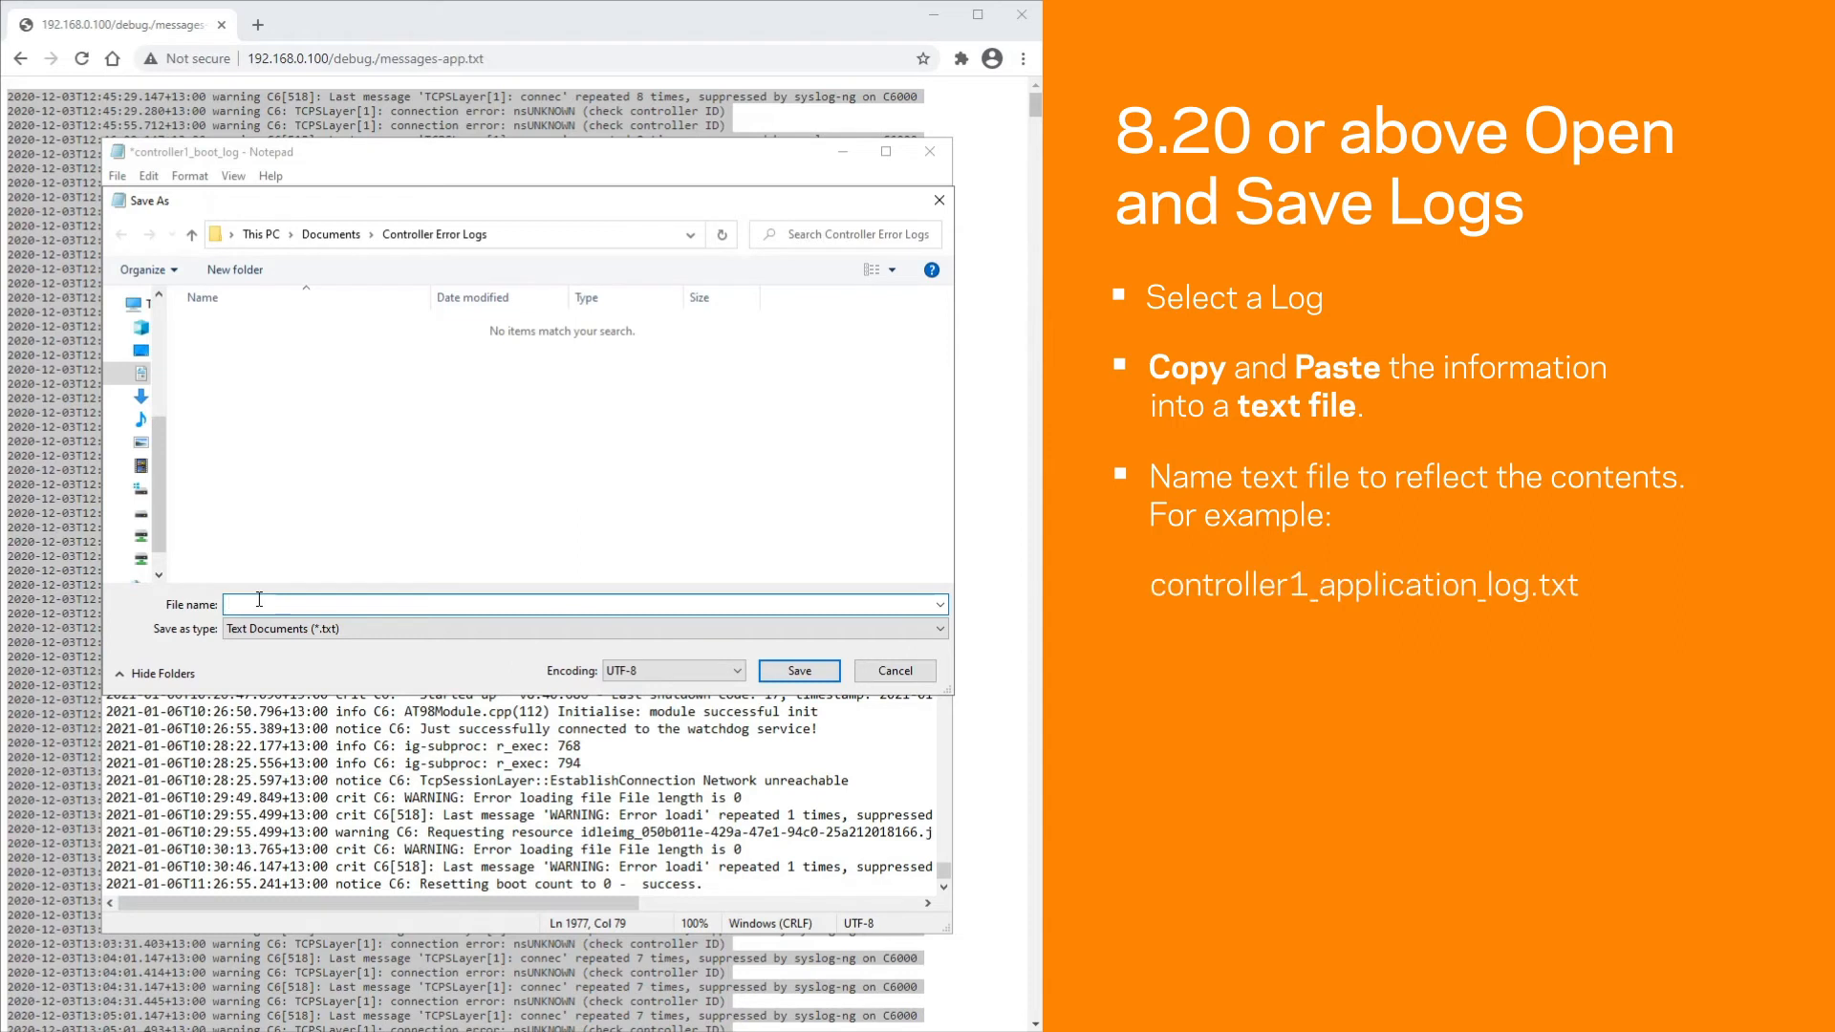
pyautogui.write('controller1')
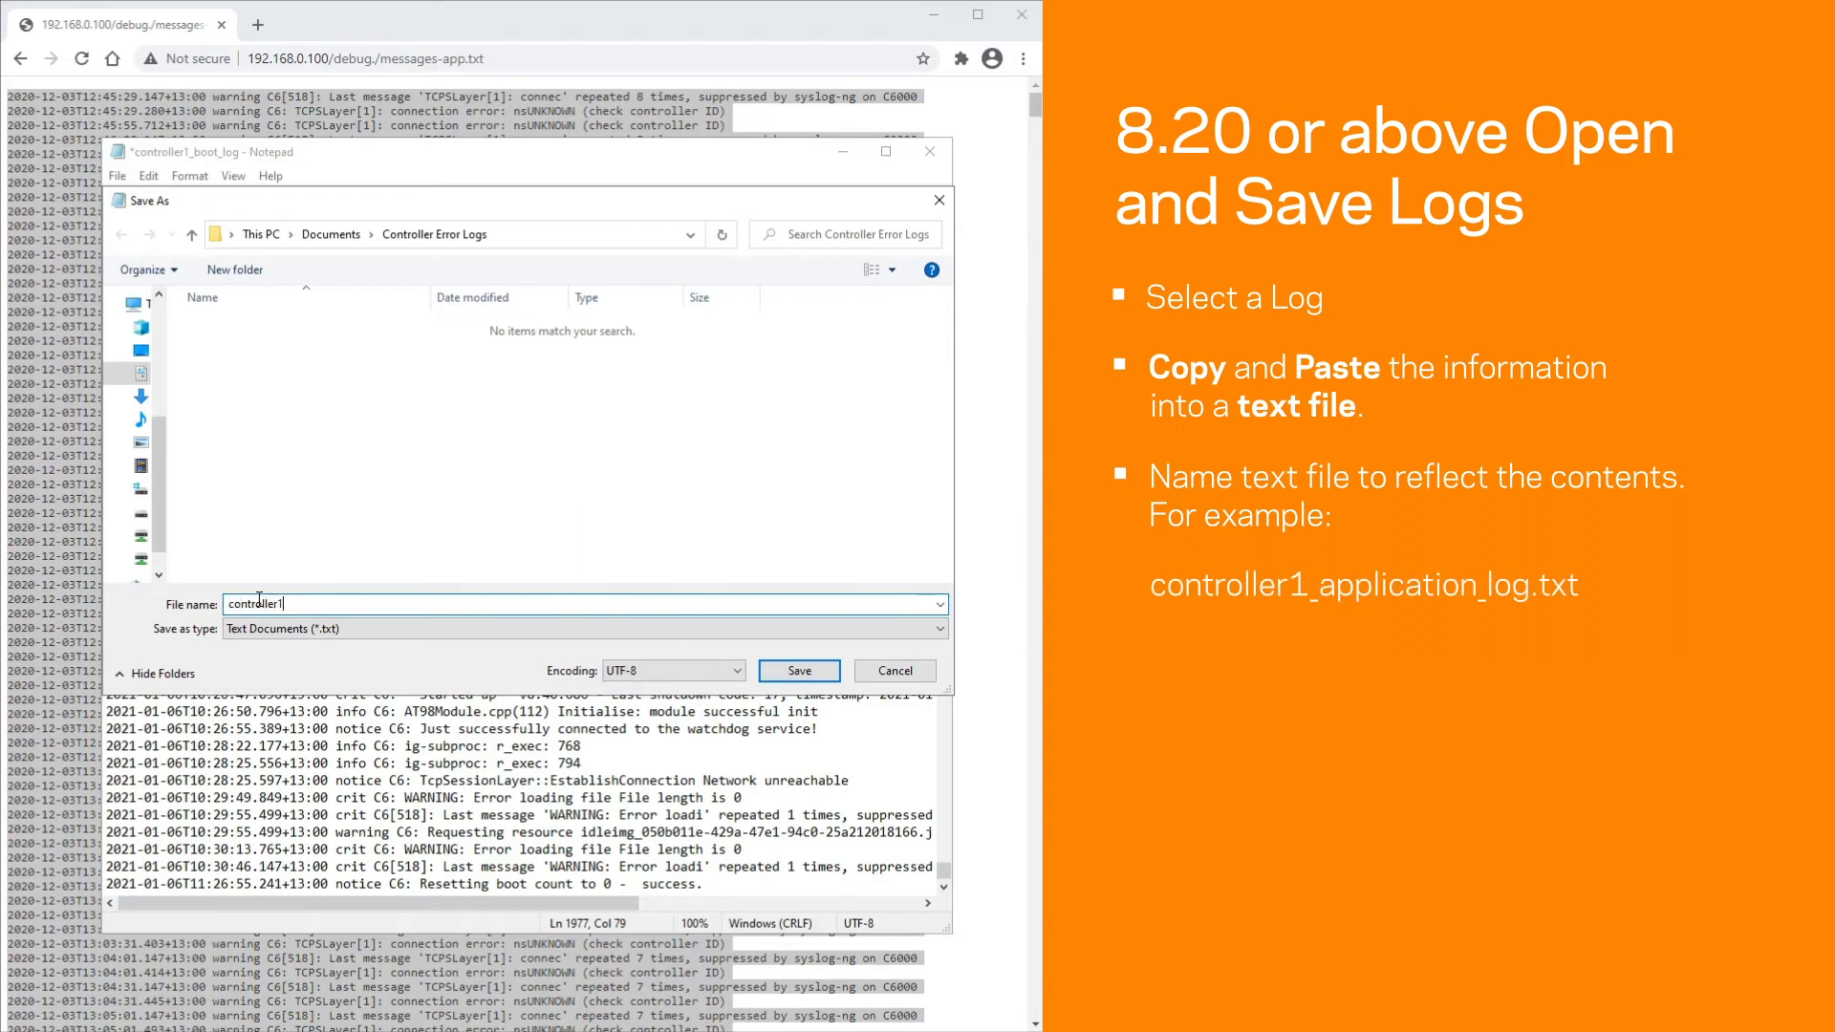
pyautogui.write('_applicat')
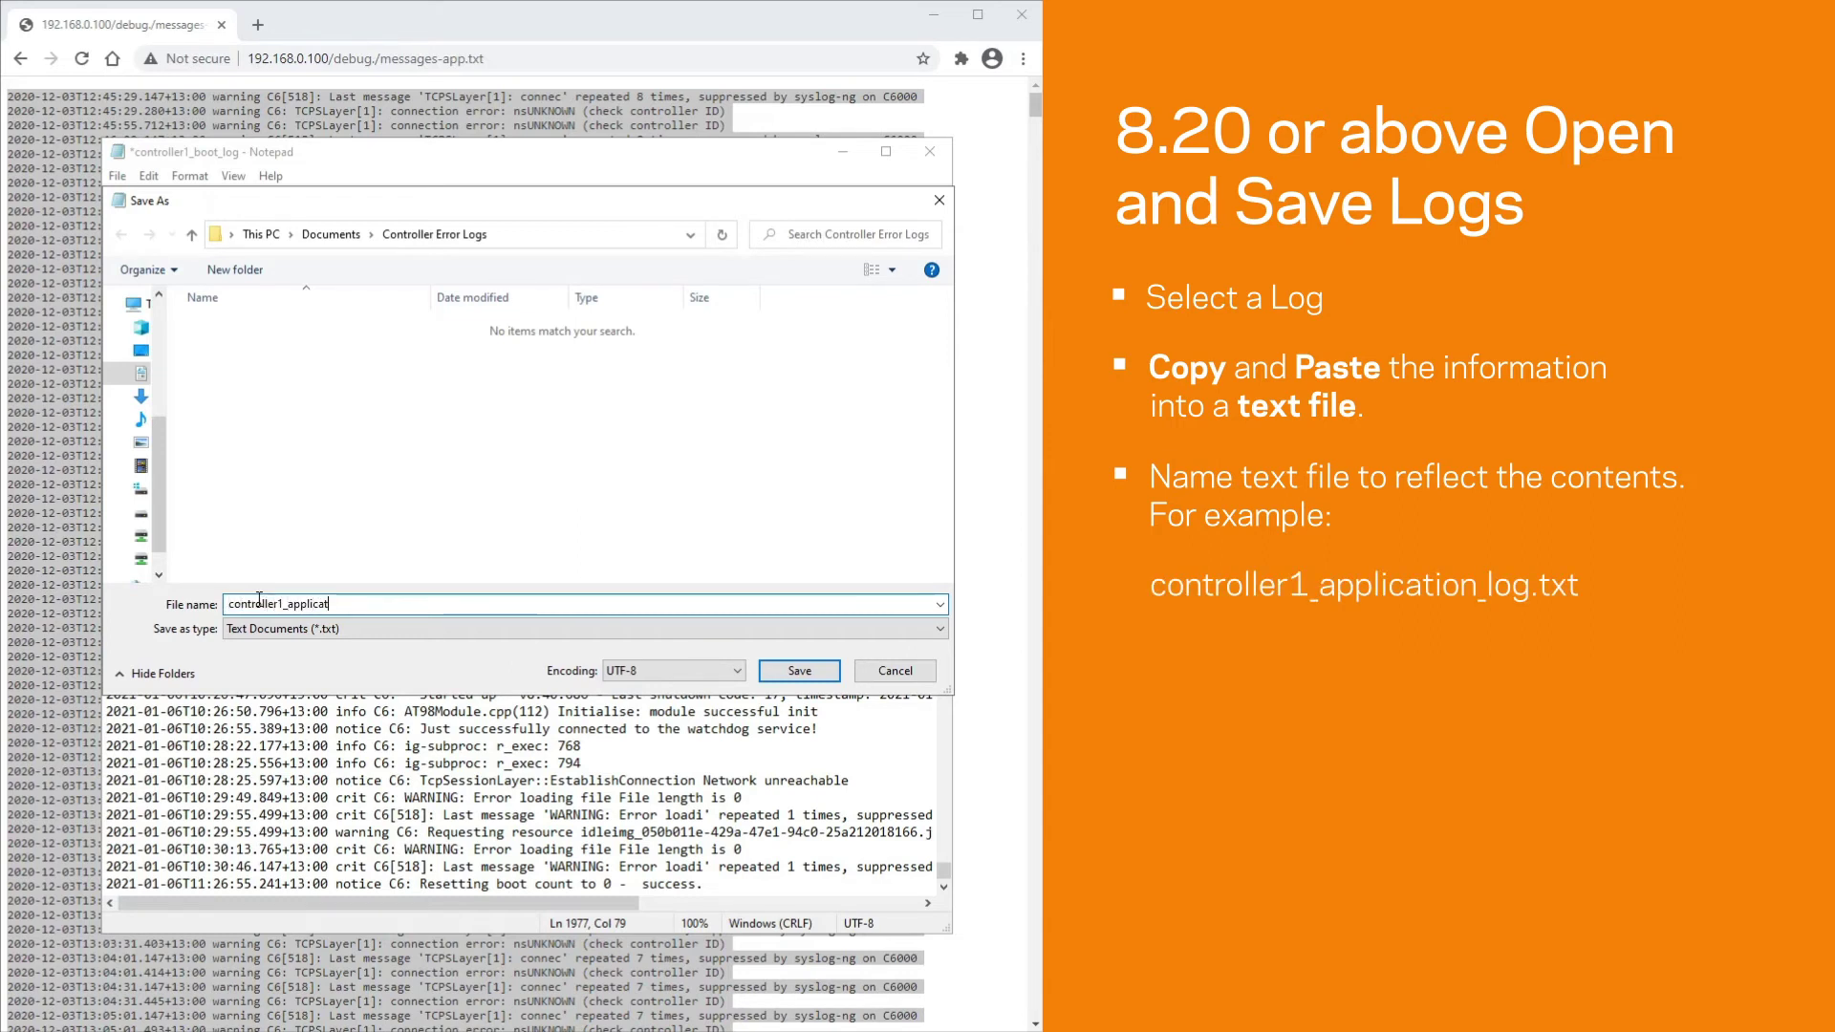
pyautogui.write('ion_log')
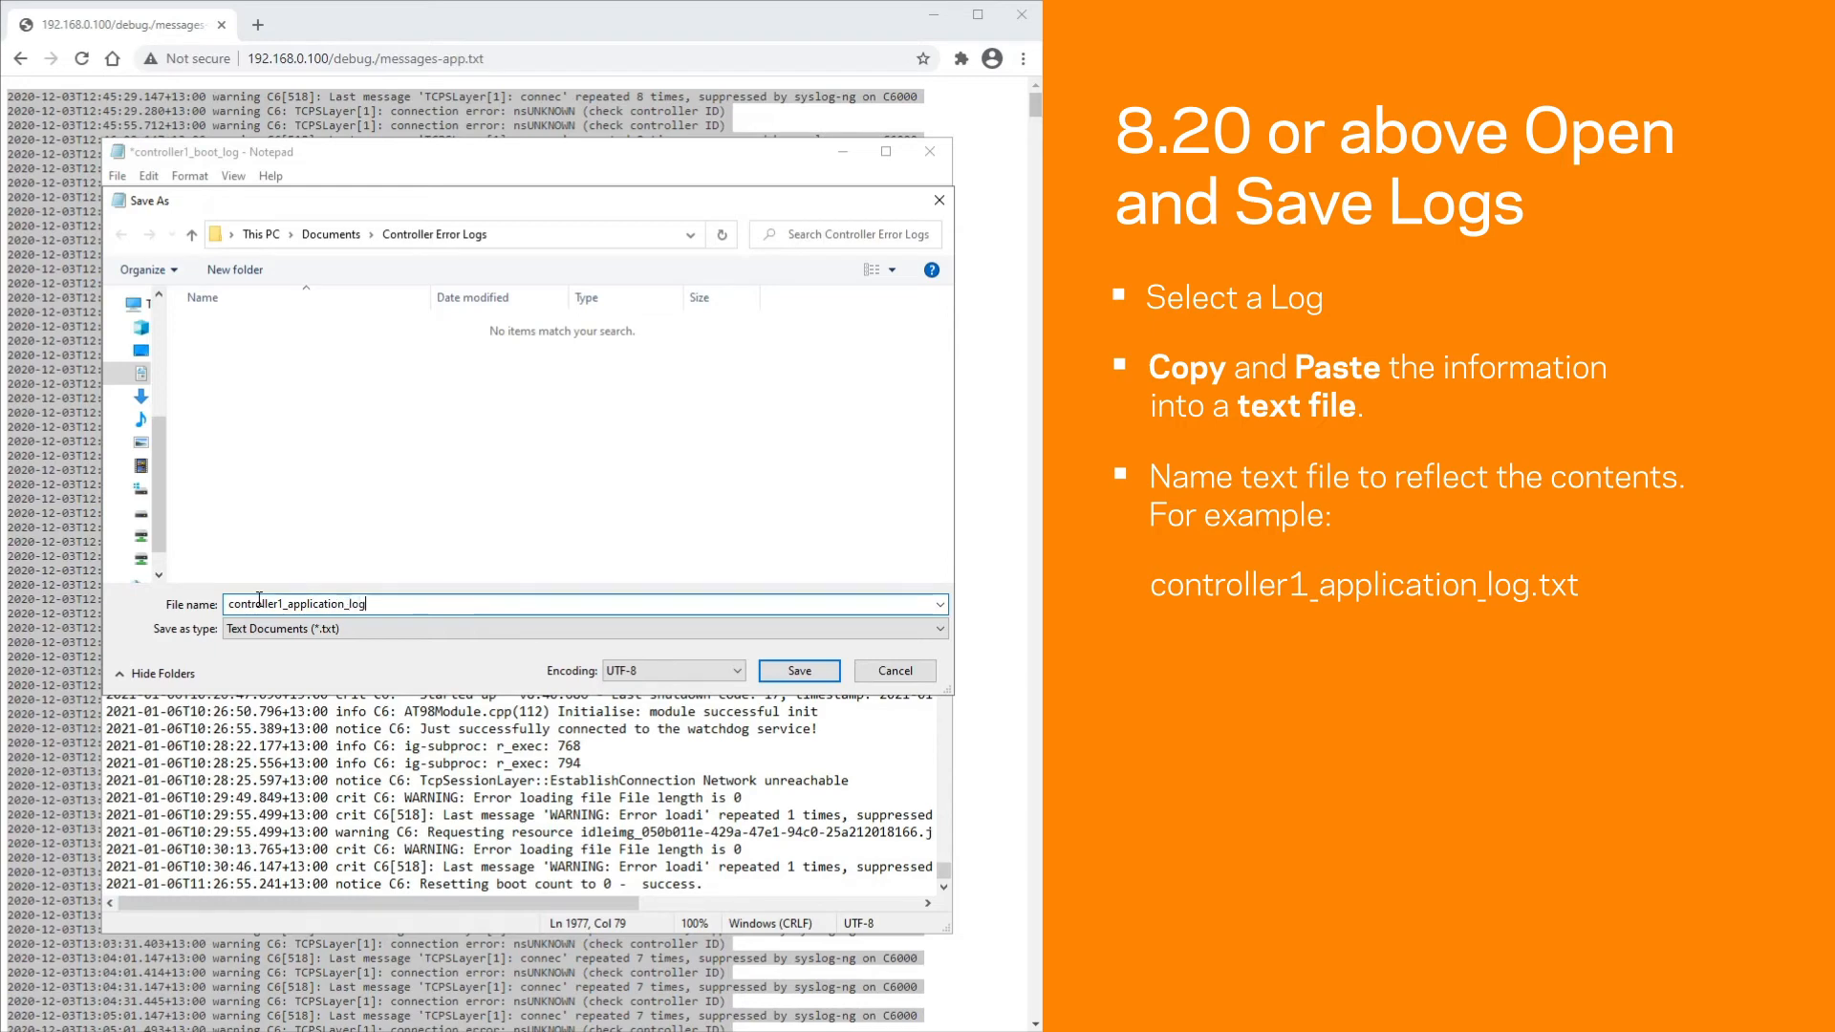
pyautogui.write('.txt')
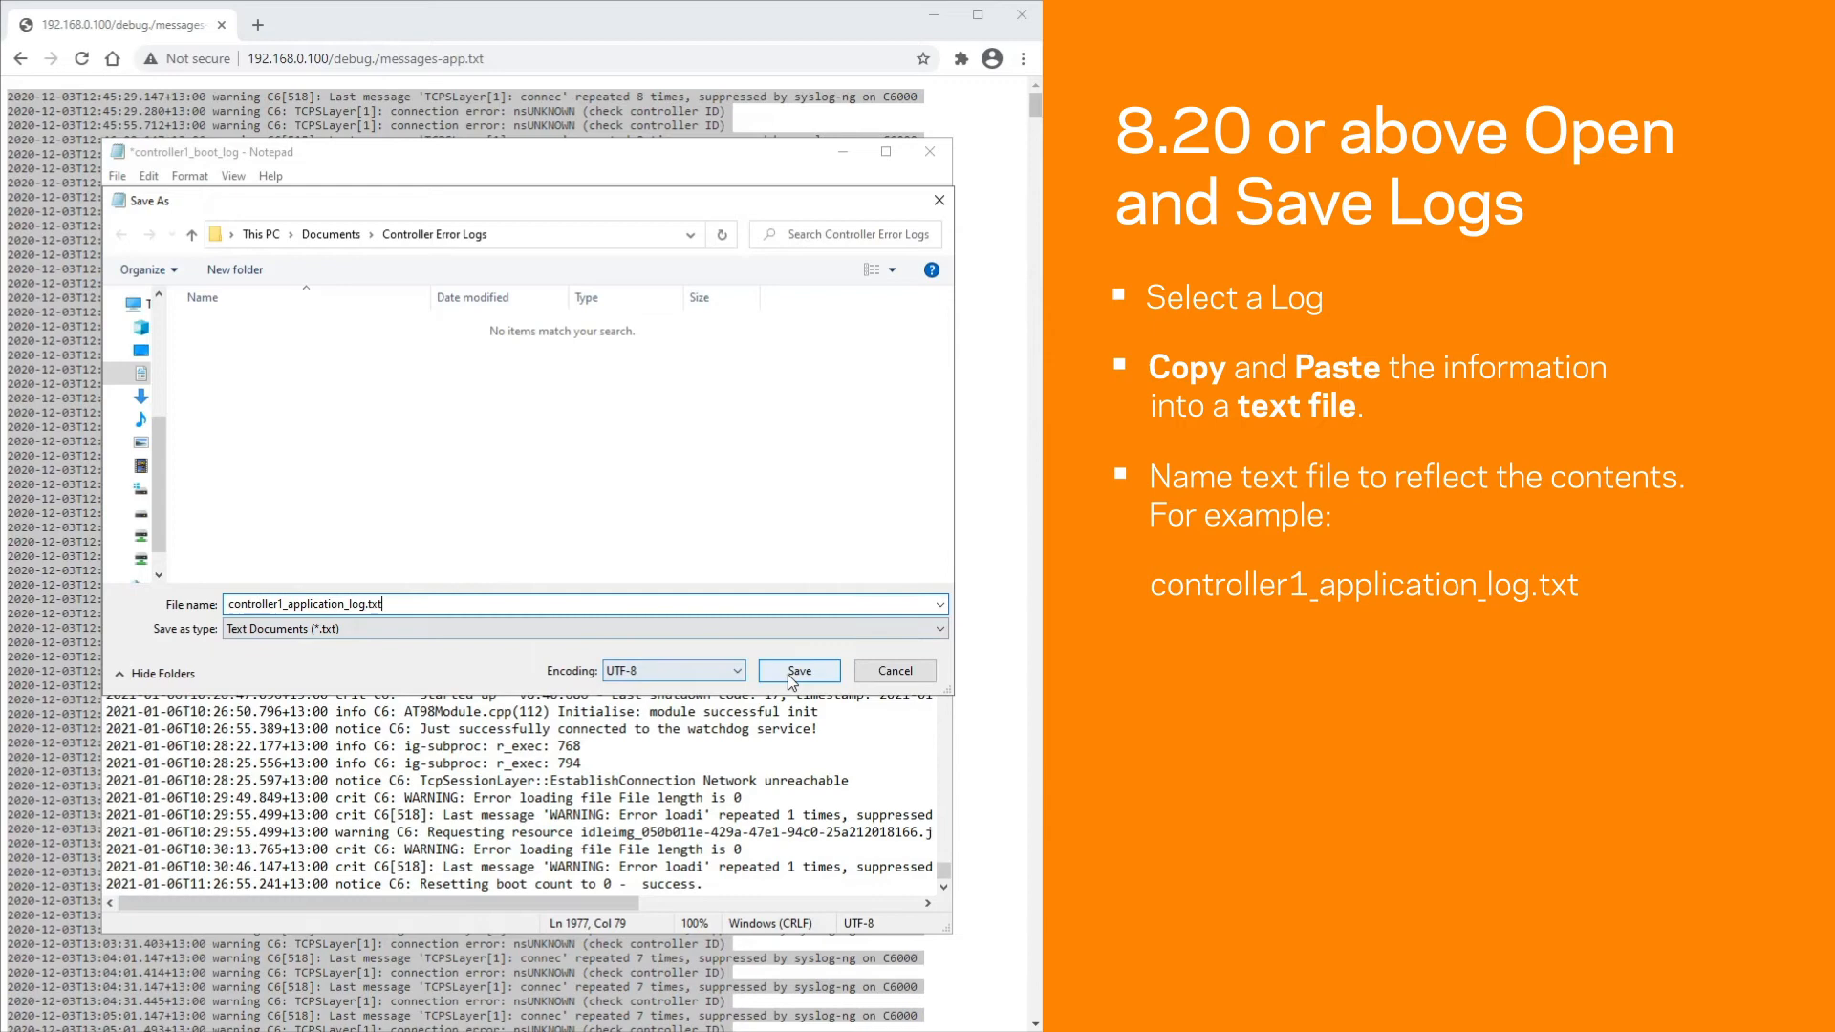
pyautogui.click(798, 671)
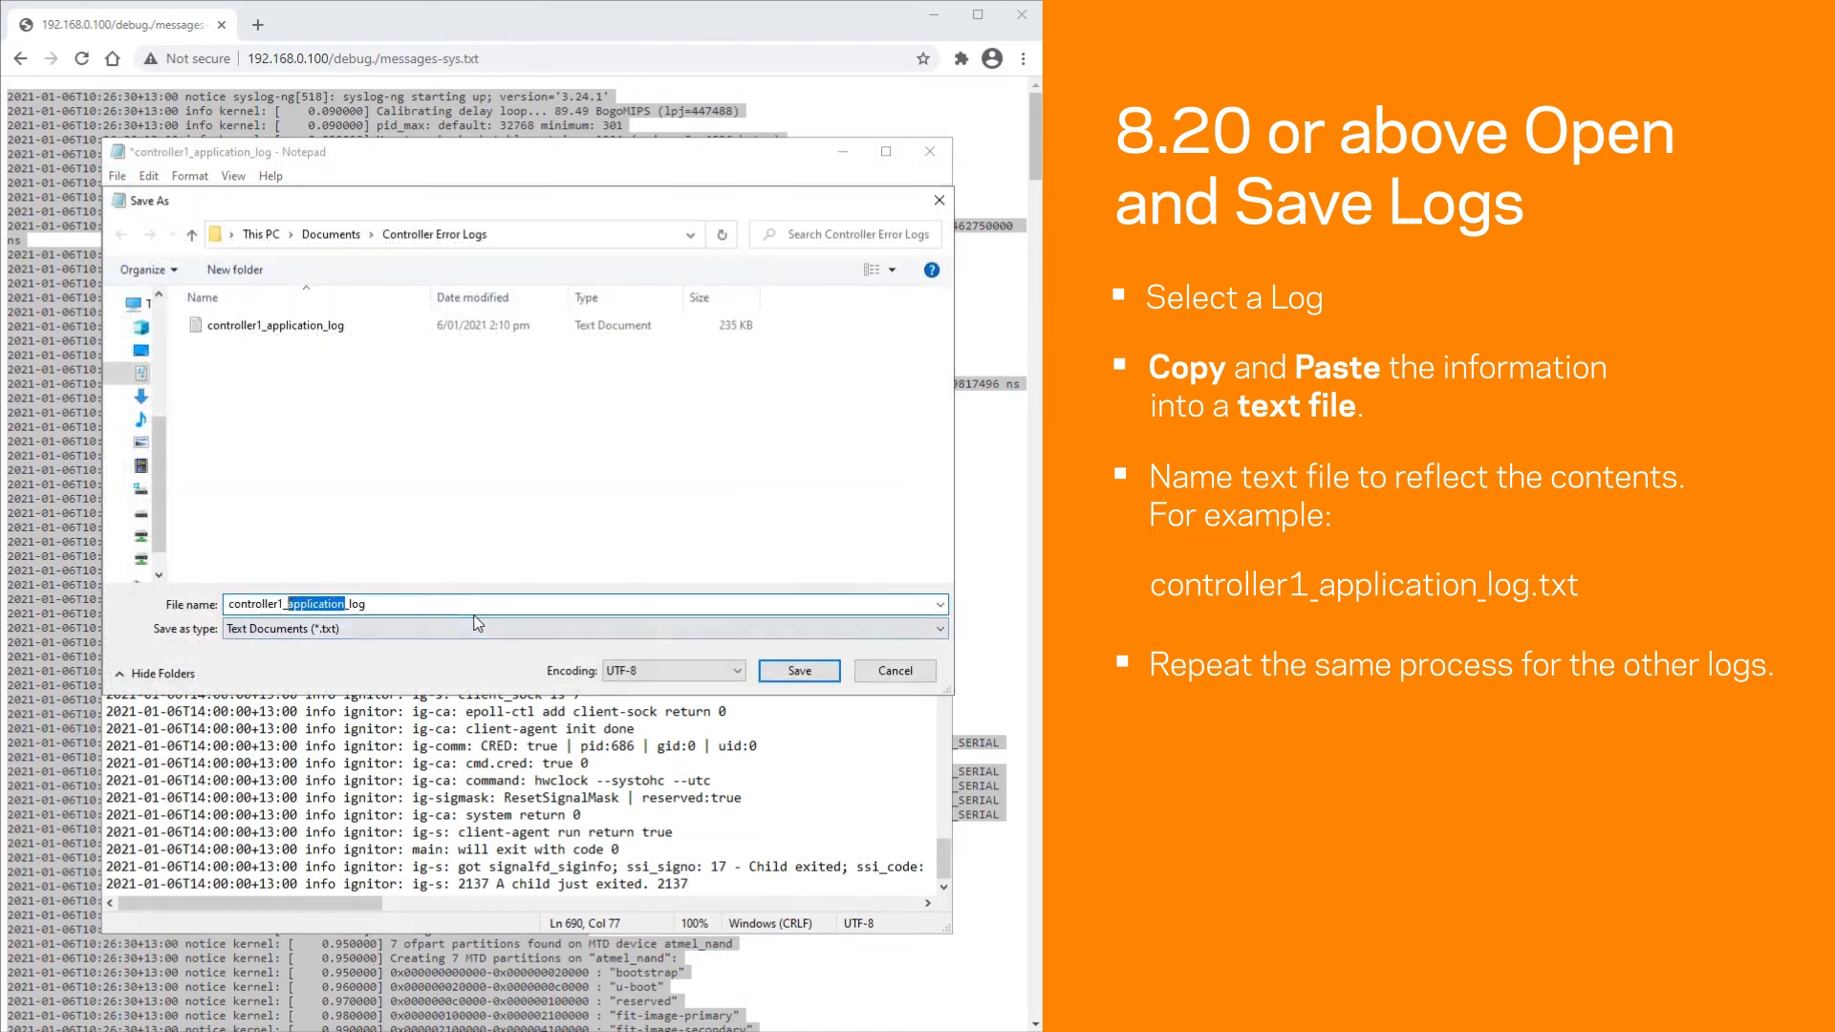
# Save the system log as controller1_system_log in Controller Error Logs
pyautogui.click(798, 671)
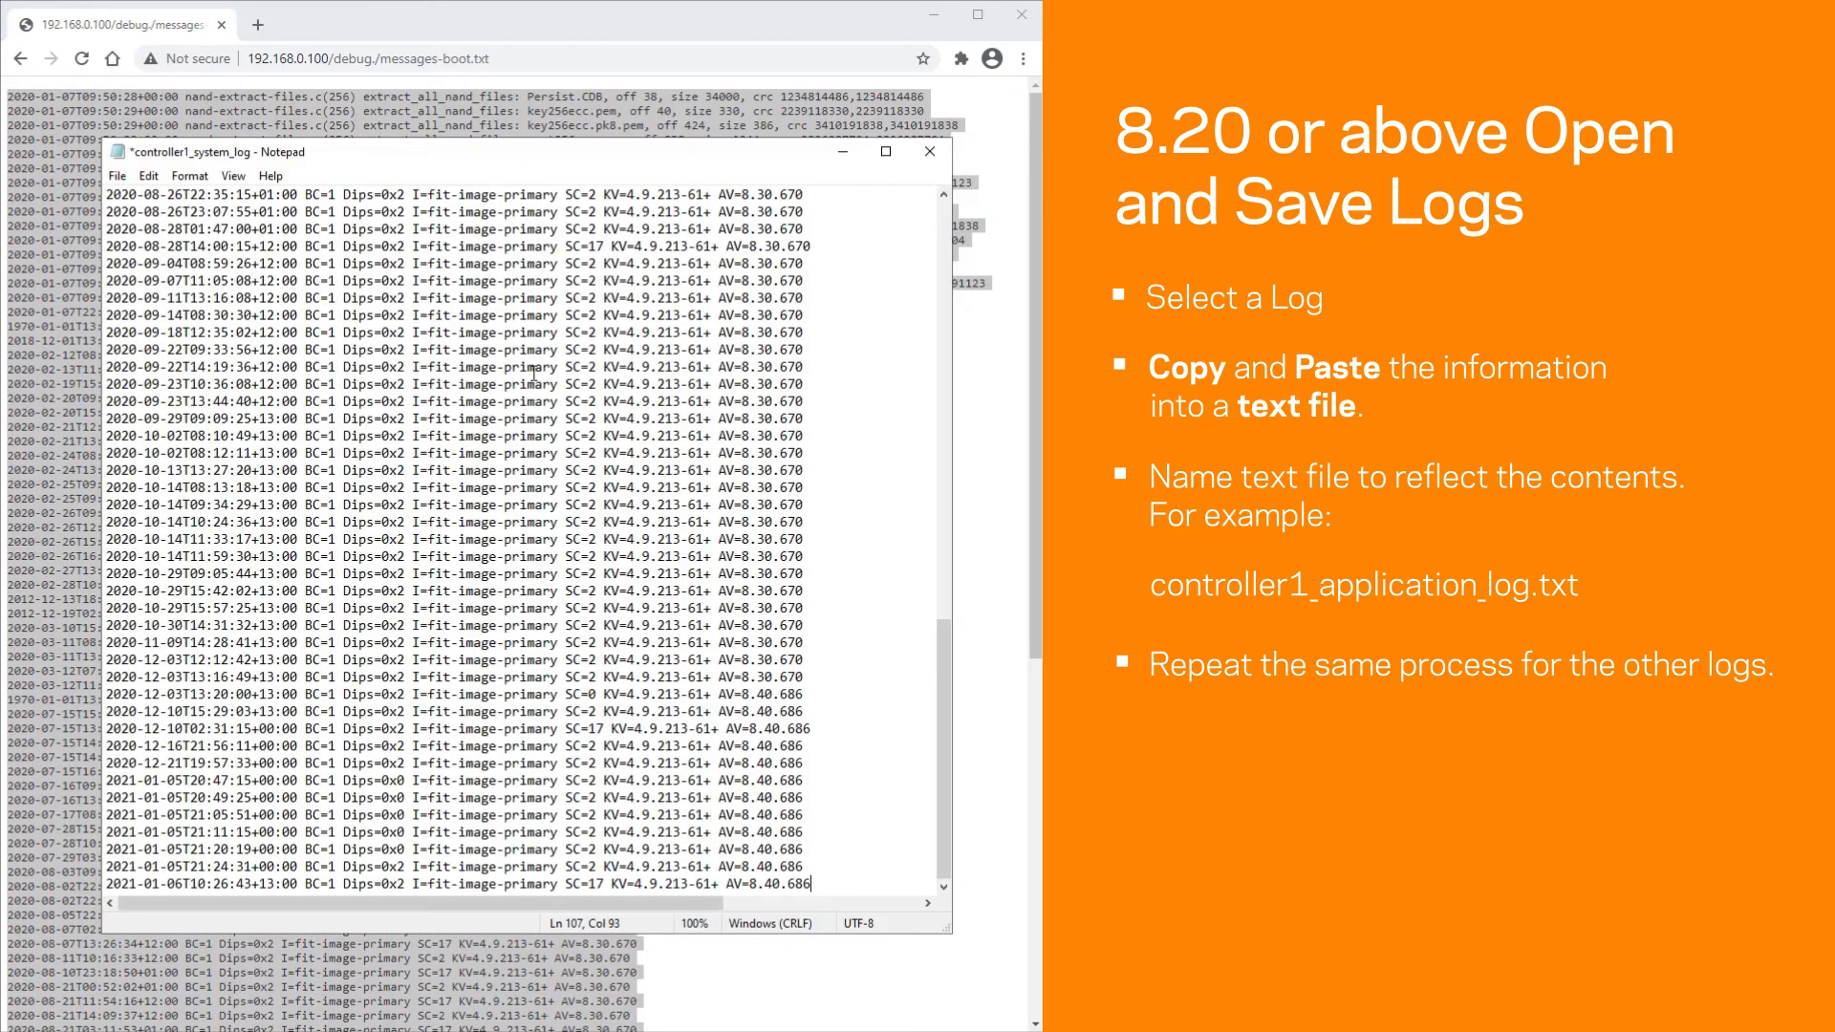
# Save the boot log as controller1_boot_log in Controller Error Logs
pyautogui.click(116, 176)
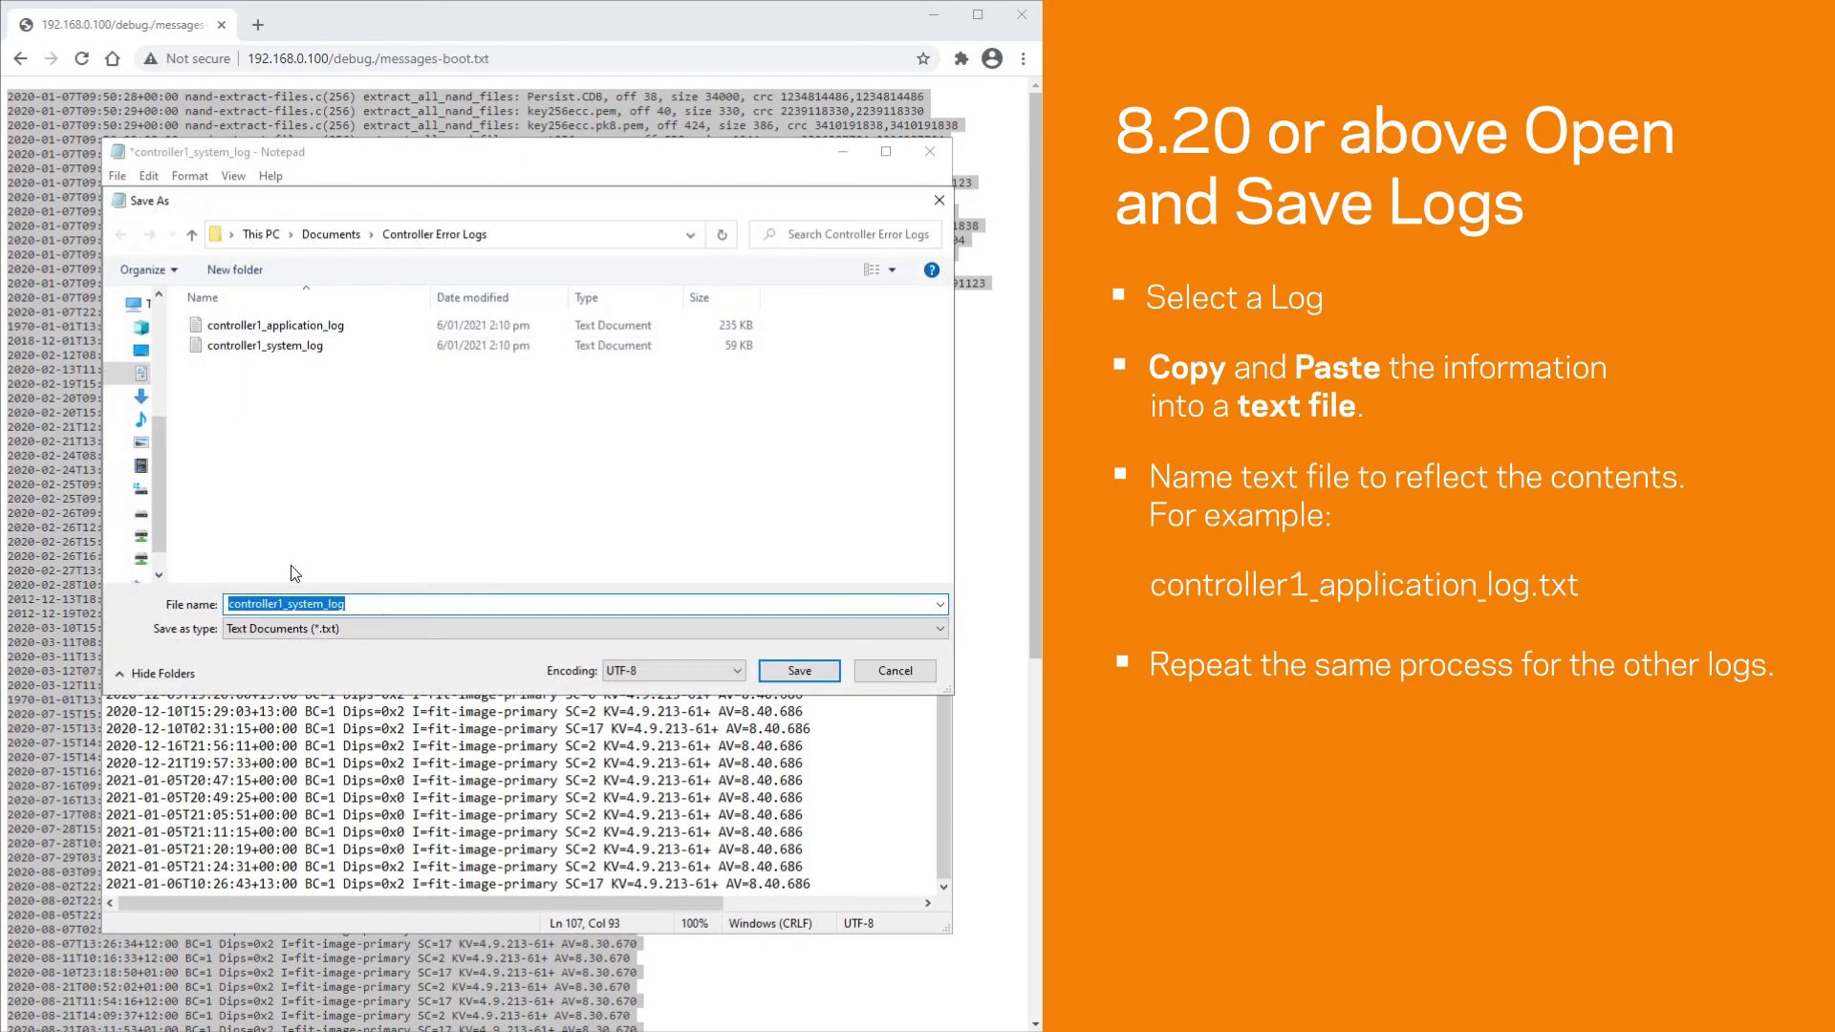
pyautogui.write('controller1_boot_log')
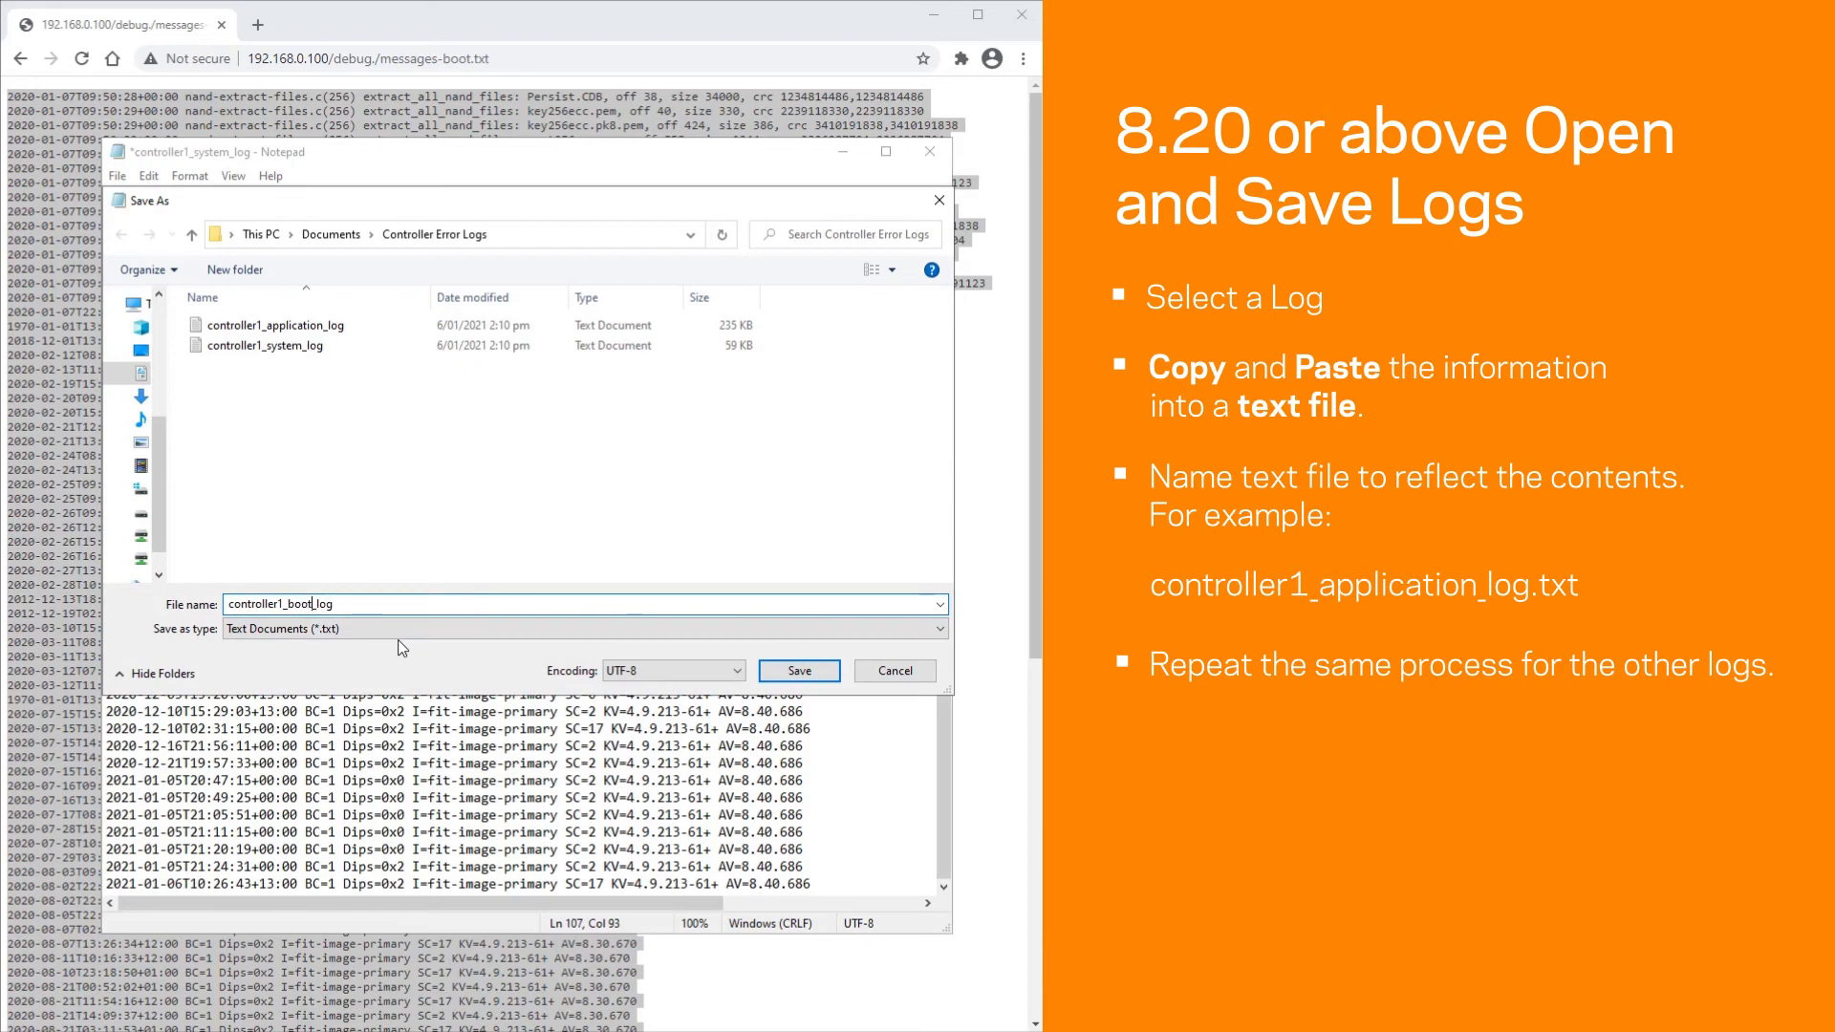
pyautogui.click(797, 671)
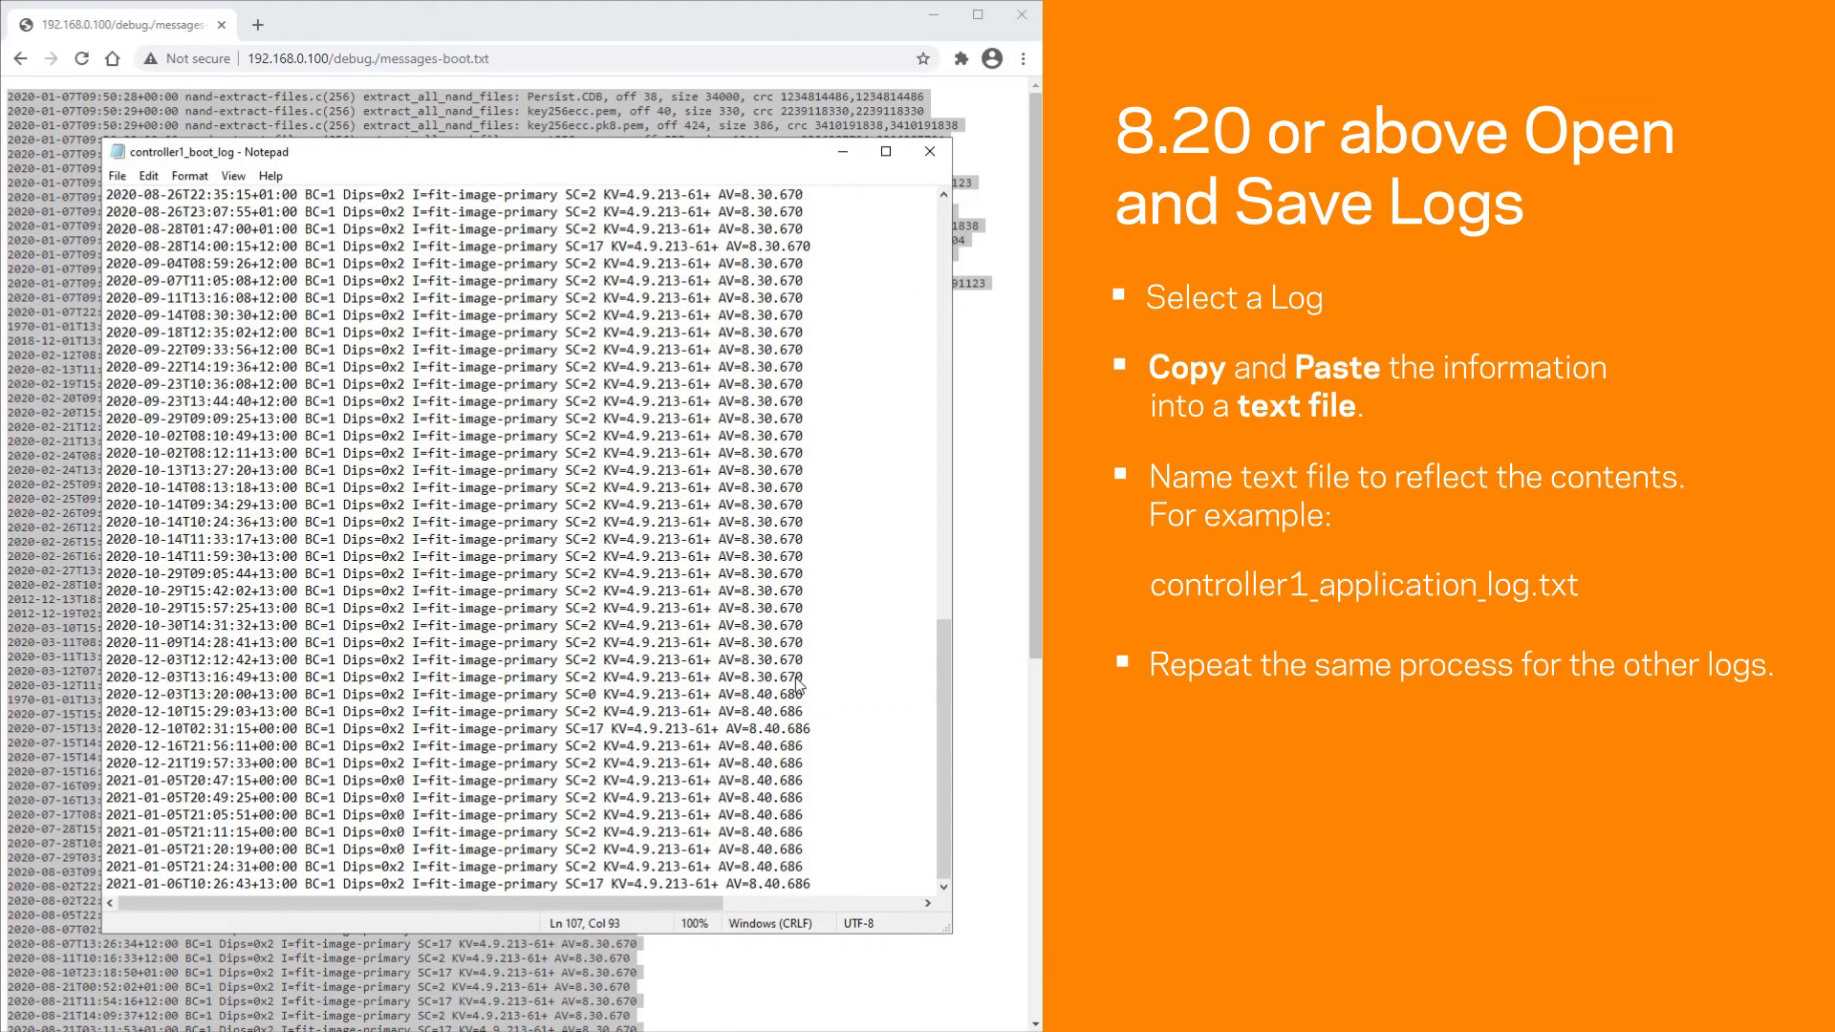